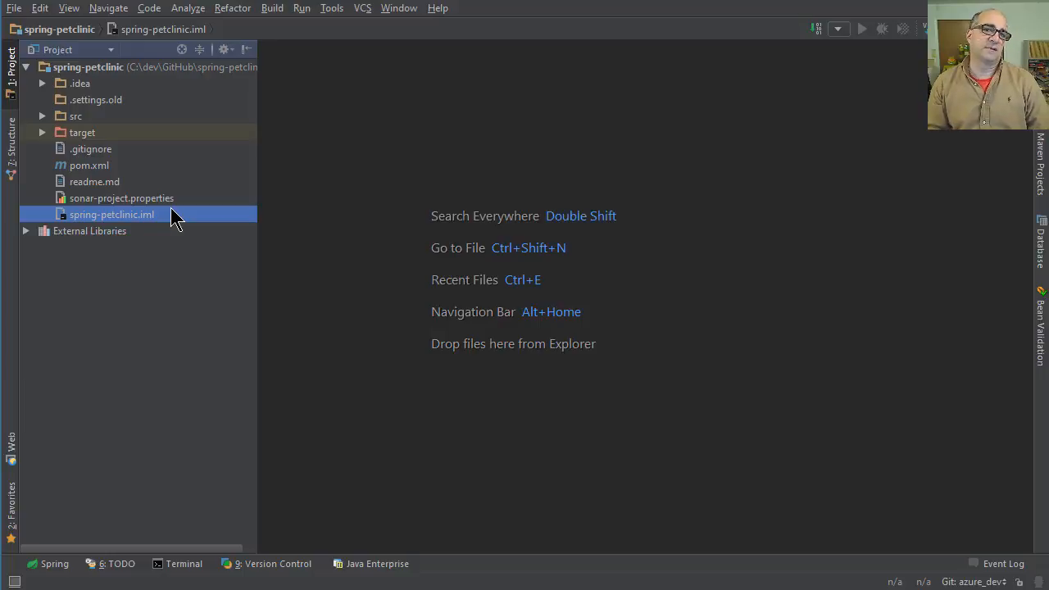
# Open File > Settings to show the installed plugins page.
pyautogui.click(12, 9)
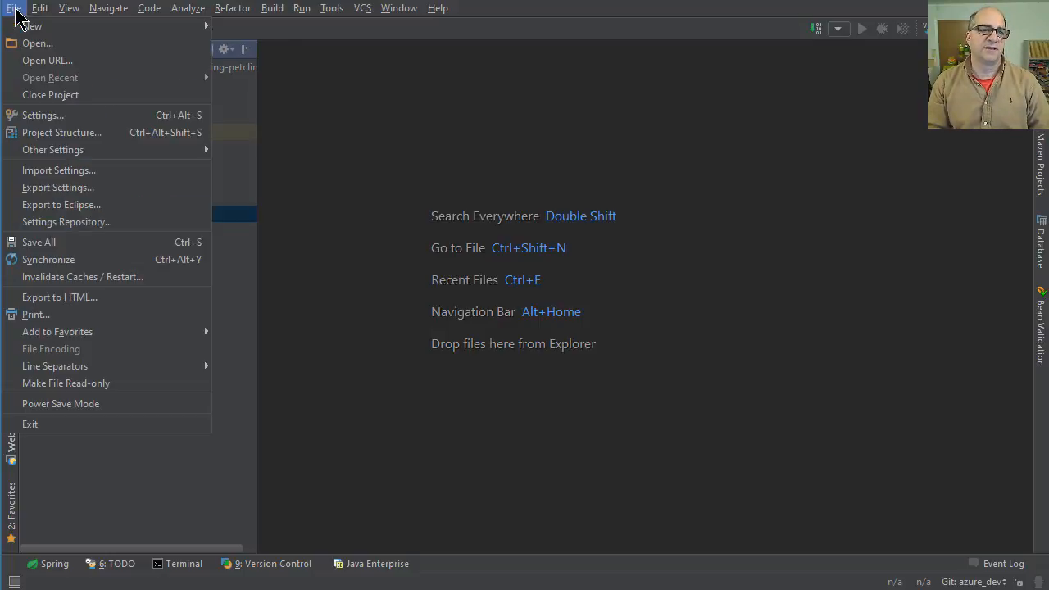
pyautogui.moveTo(77, 123)
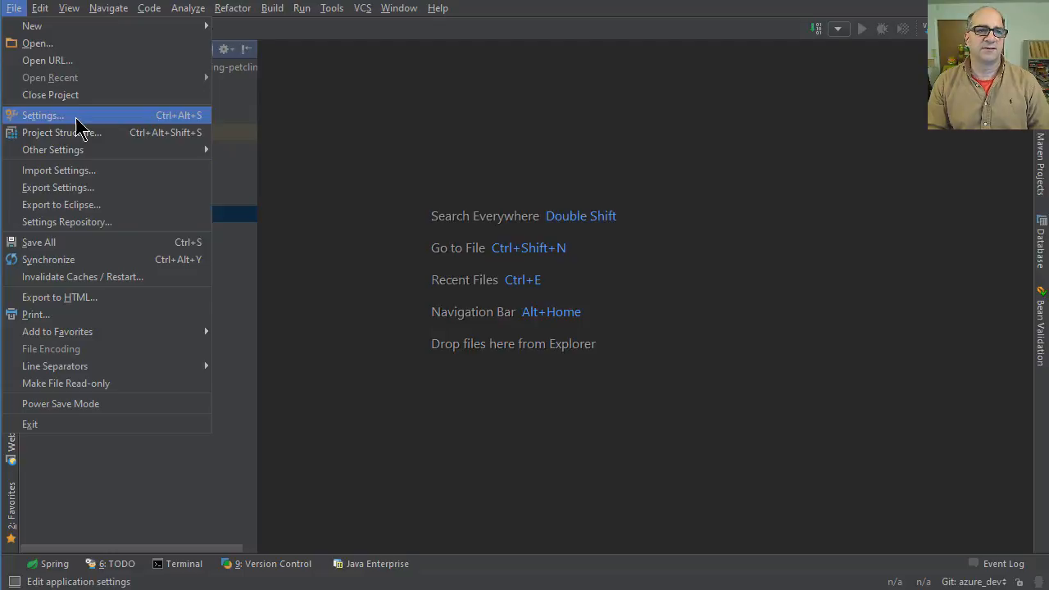
pyautogui.click(43, 115)
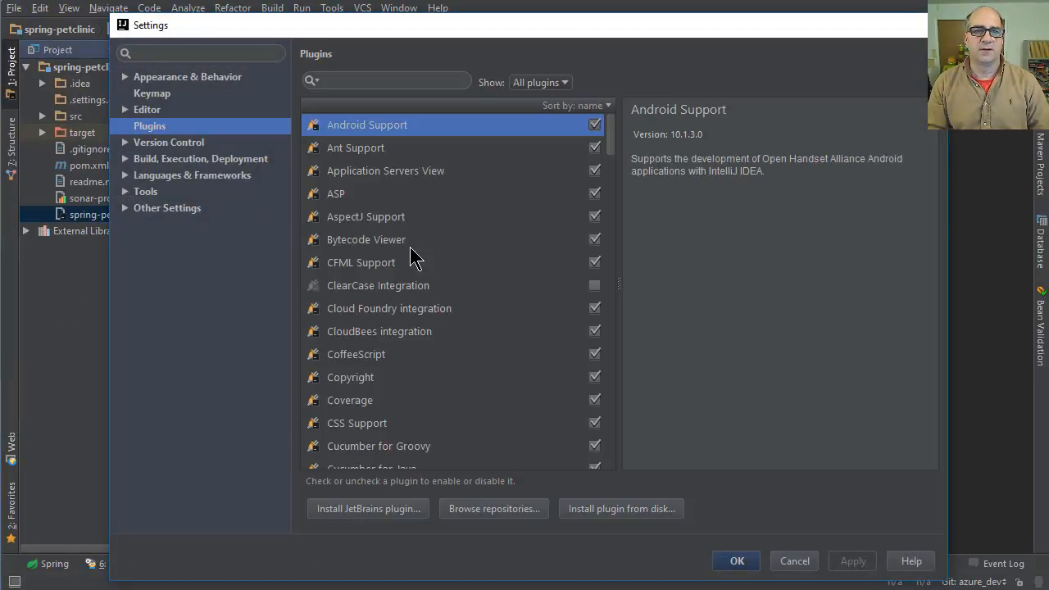
# Search the plugin repository for 'checkstyle' and install CheckStyle-IDEA.
pyautogui.click(493, 508)
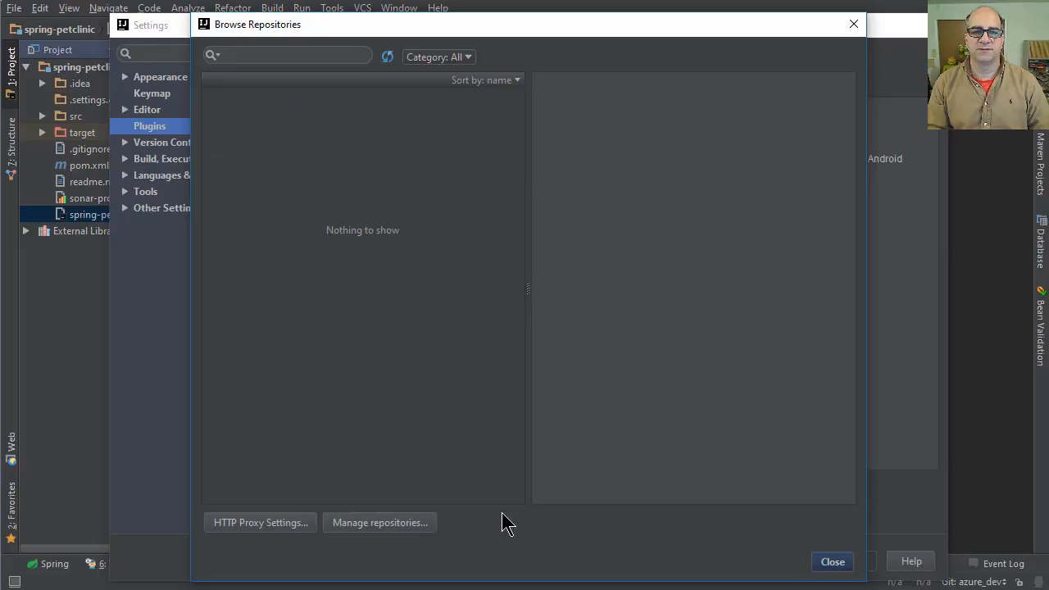
pyautogui.click(286, 55)
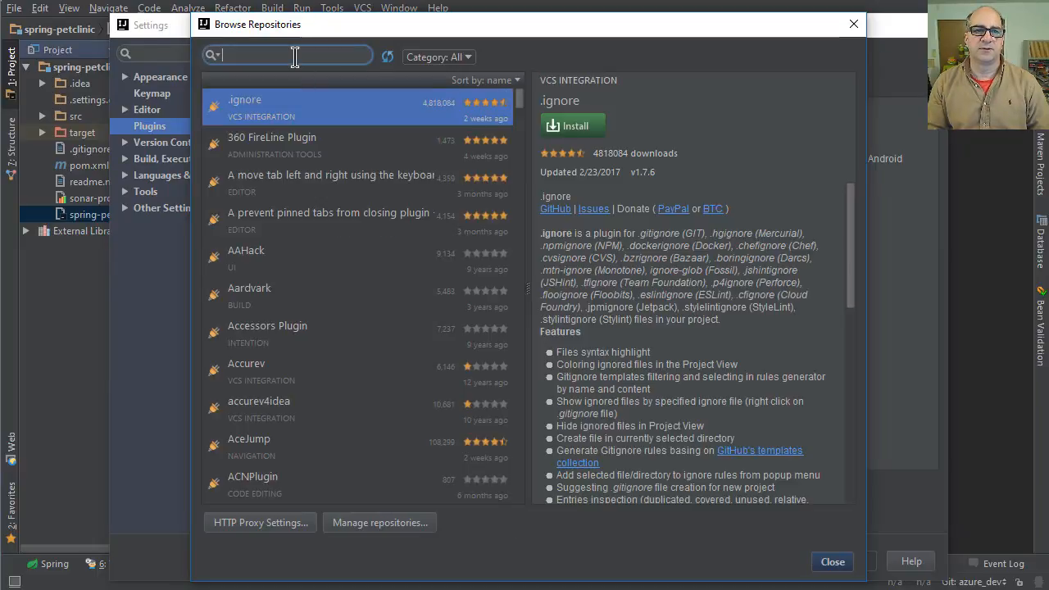
pyautogui.write('checkstyle')
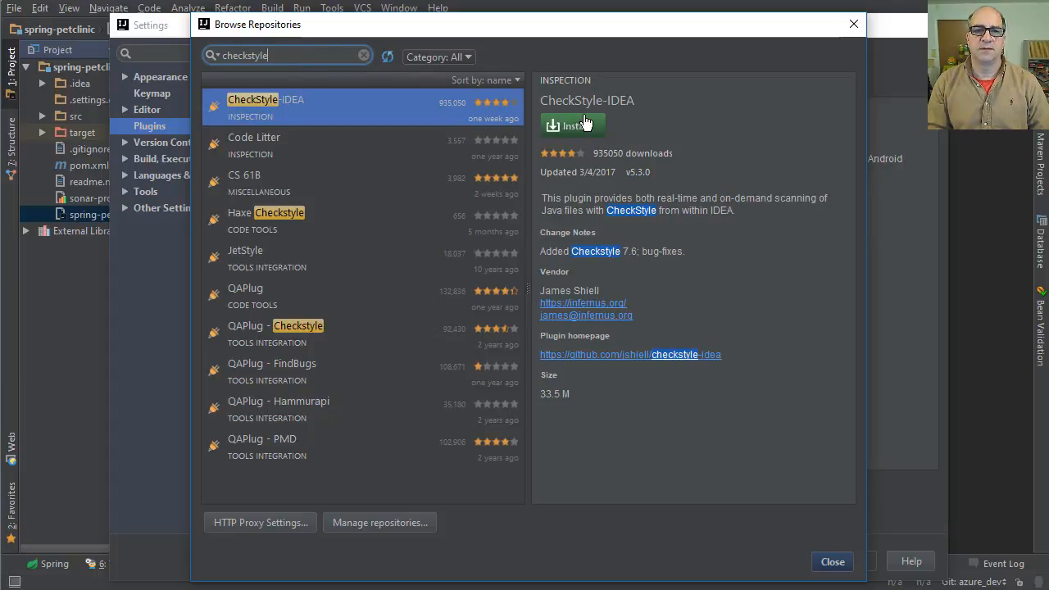
pyautogui.click(572, 125)
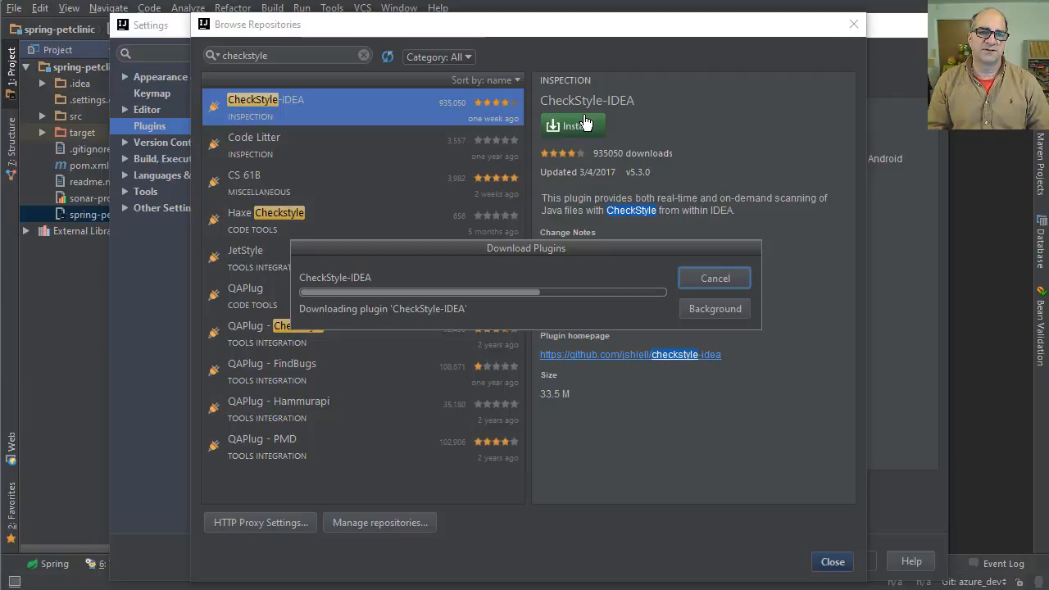
pyautogui.moveTo(305, 202)
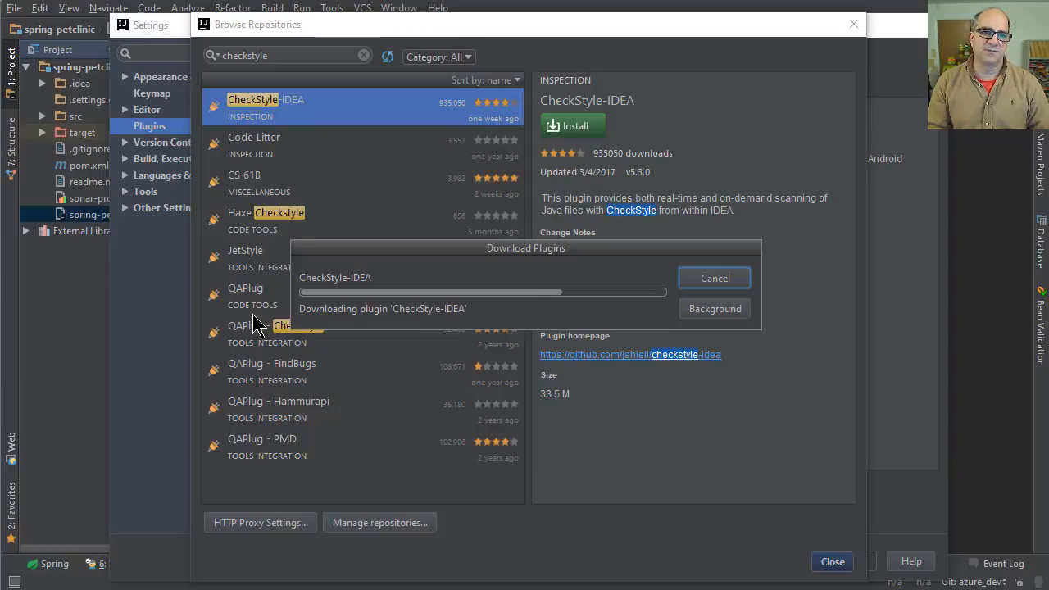
pyautogui.moveTo(256, 214)
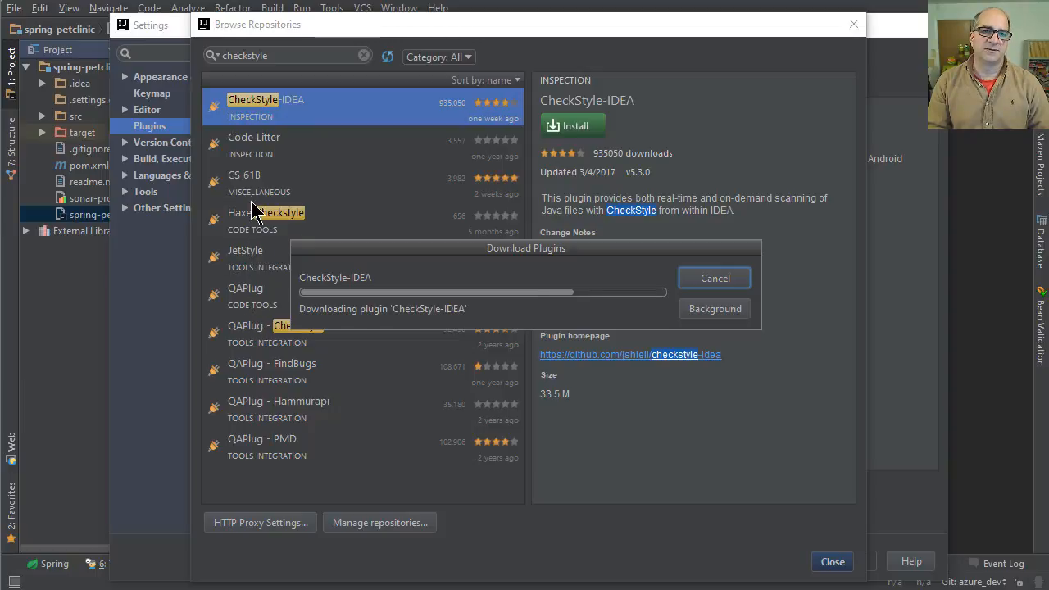
pyautogui.moveTo(364, 347)
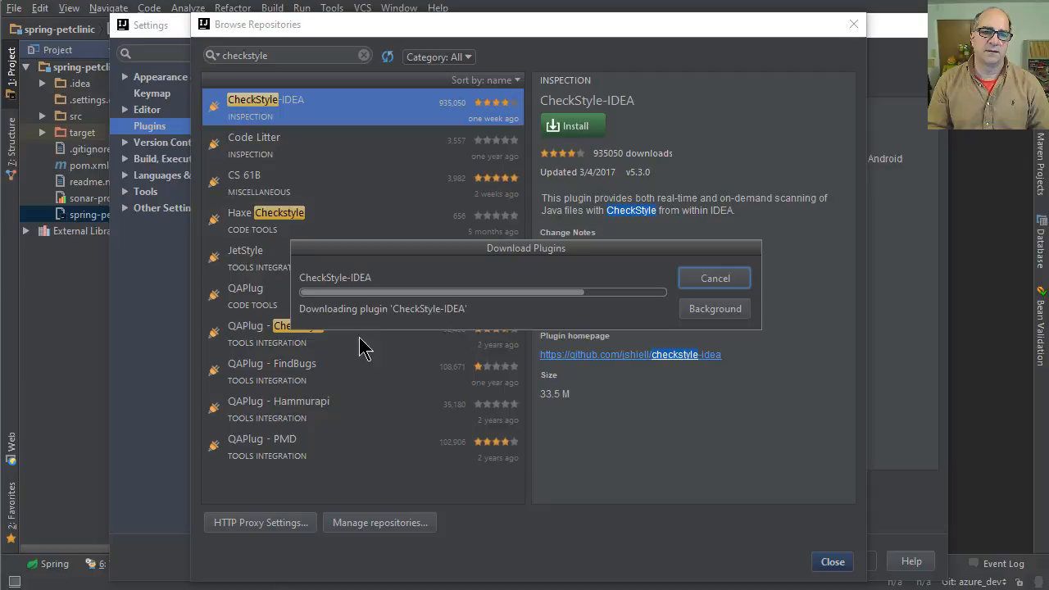
pyautogui.moveTo(267, 299)
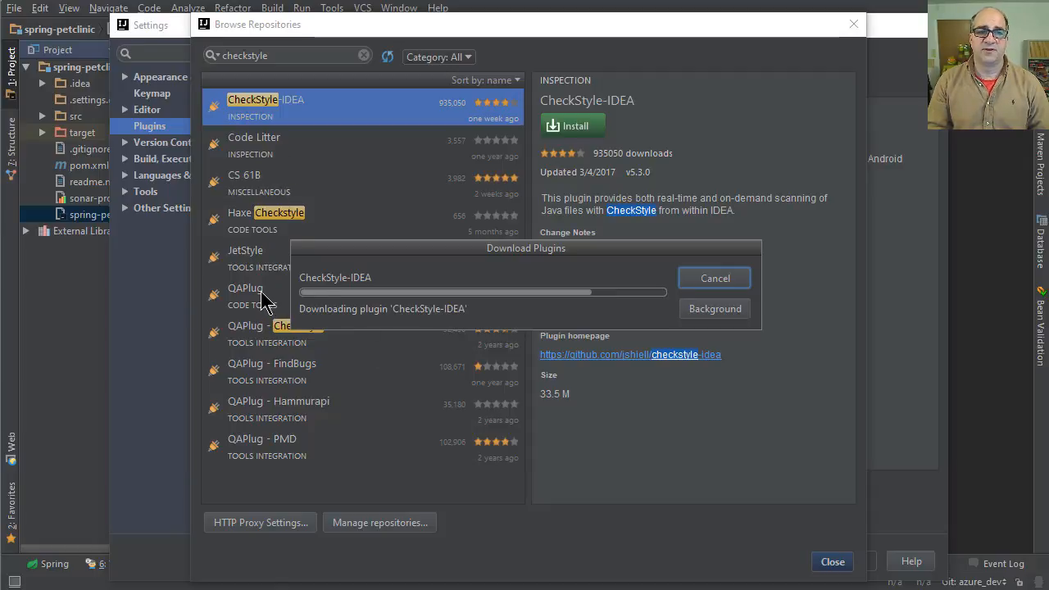
pyautogui.moveTo(285, 373)
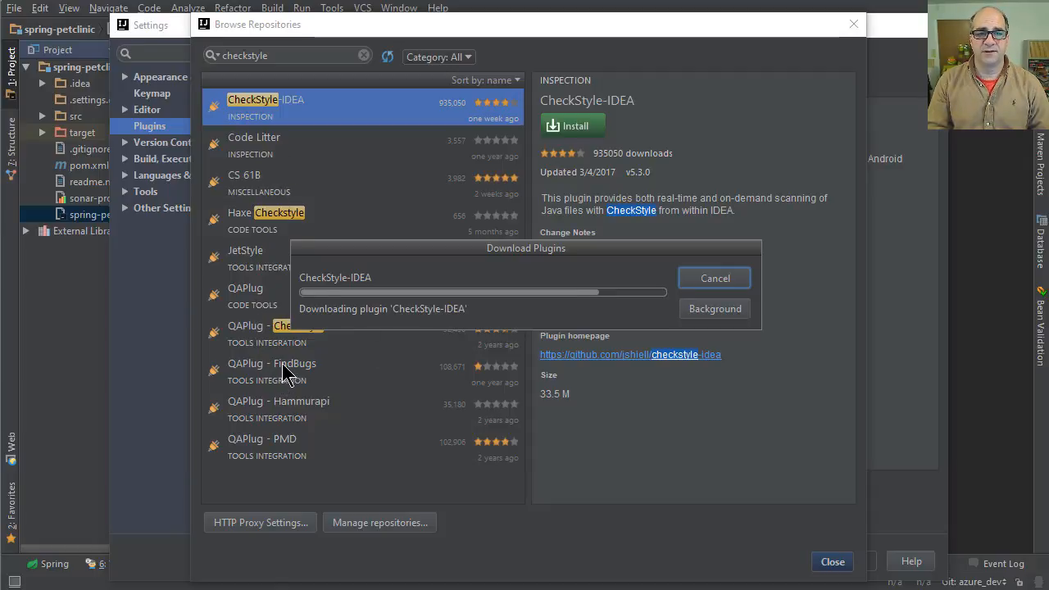
pyautogui.moveTo(293, 449)
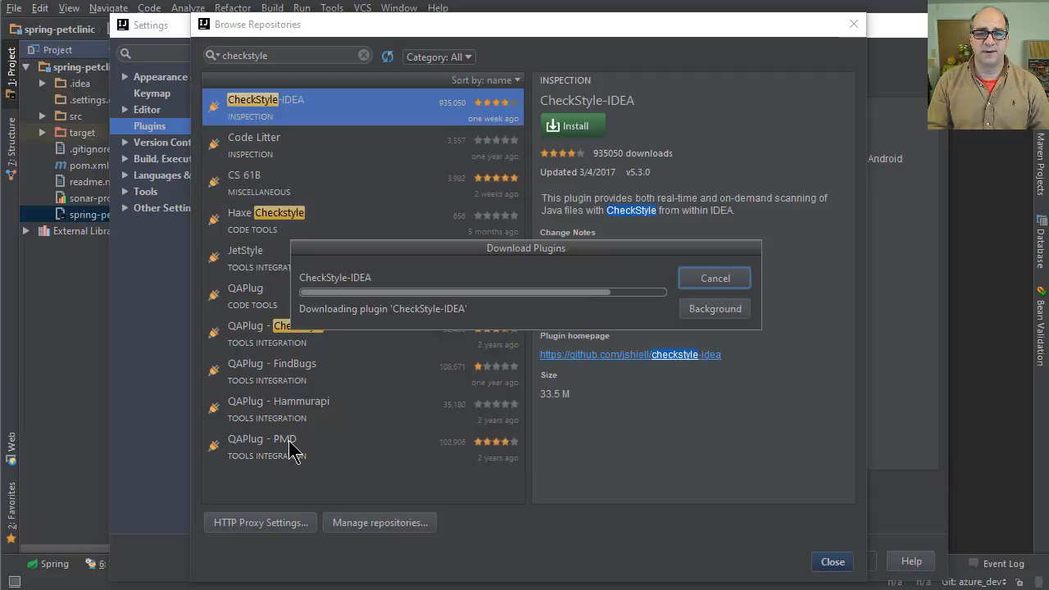
pyautogui.moveTo(363, 444)
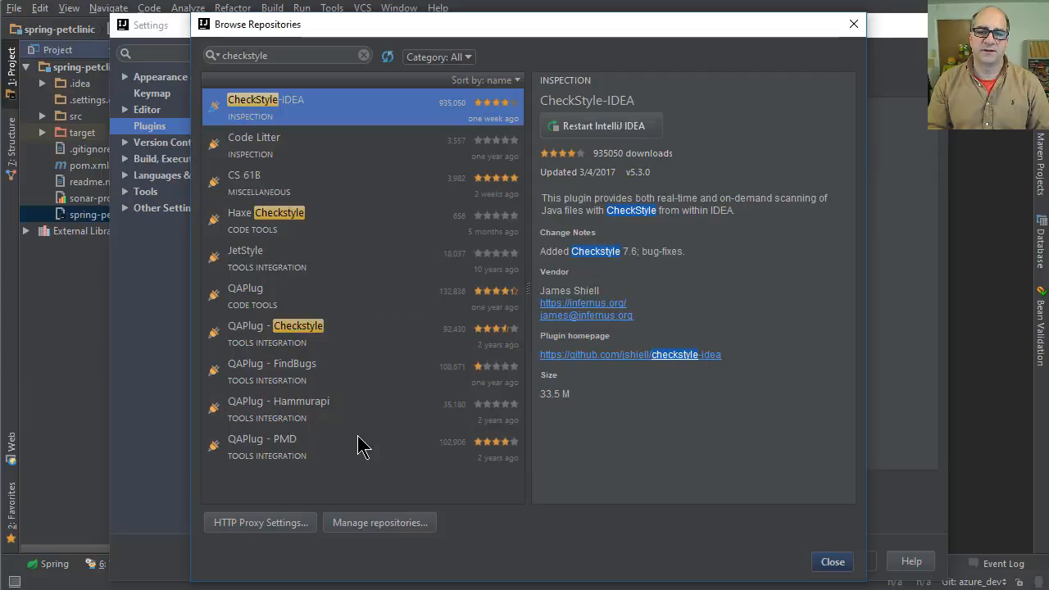
pyautogui.moveTo(610, 73)
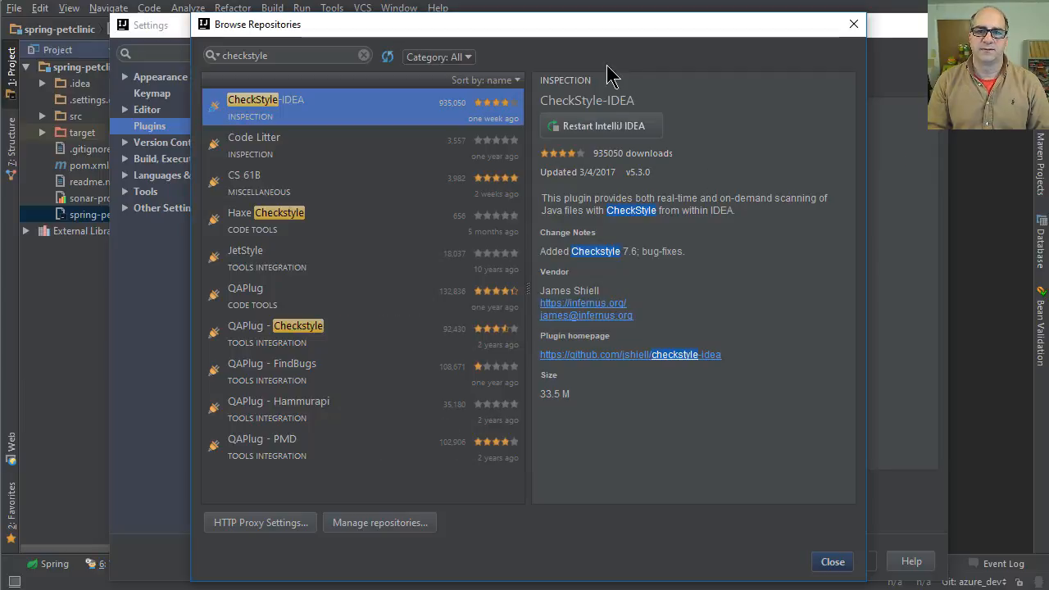
# Close the repository browser, accept Settings, and restart IntelliJ IDEA to activate CheckStyle-IDEA.
pyautogui.click(832, 562)
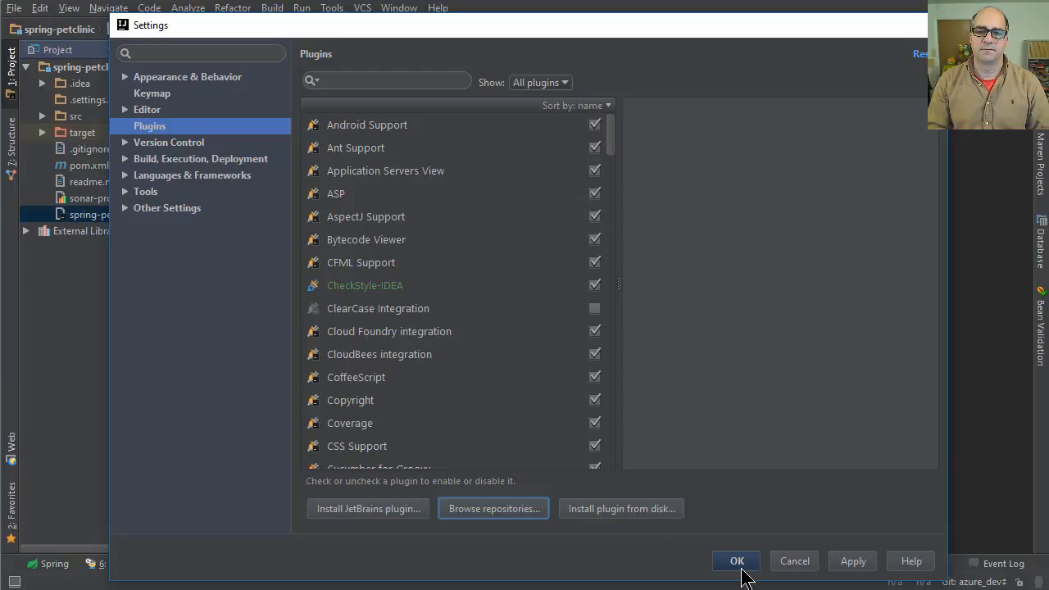
pyautogui.click(736, 560)
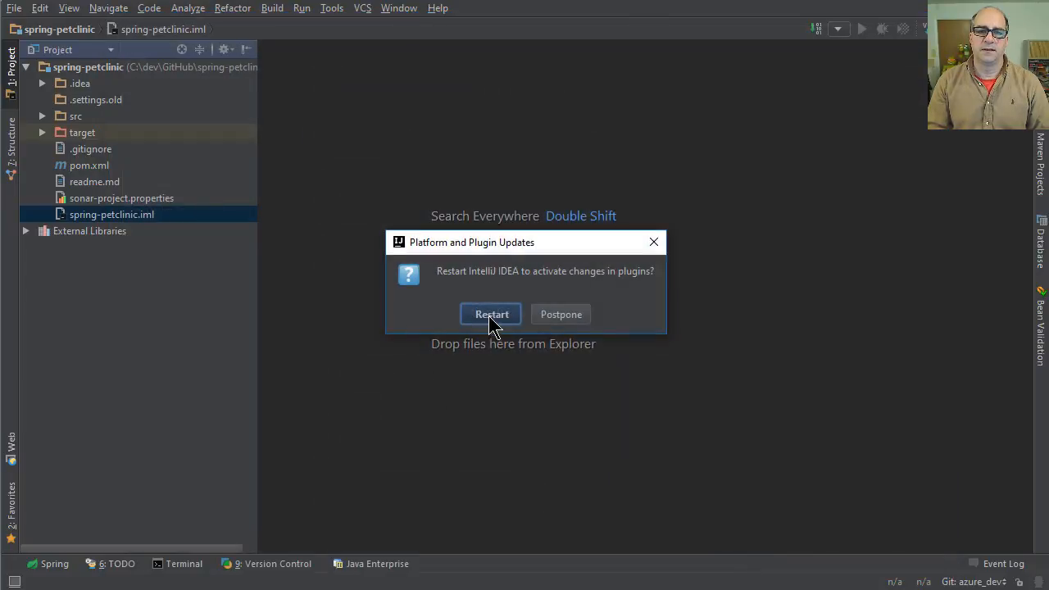
pyautogui.click(490, 314)
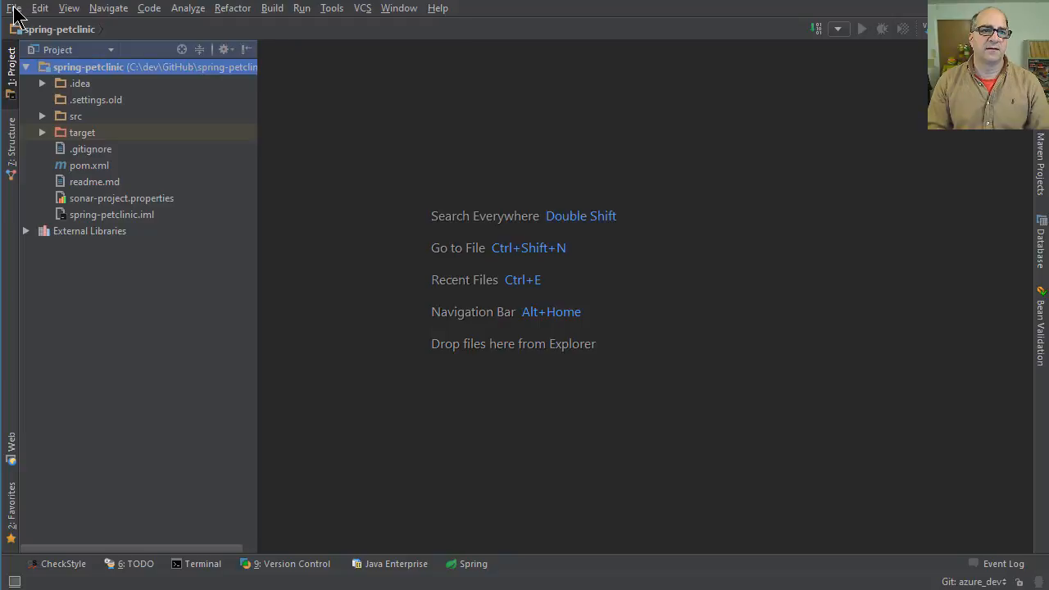
# Open Settings > Other Settings > Checkstyle and add a new configuration file.
pyautogui.click(14, 8)
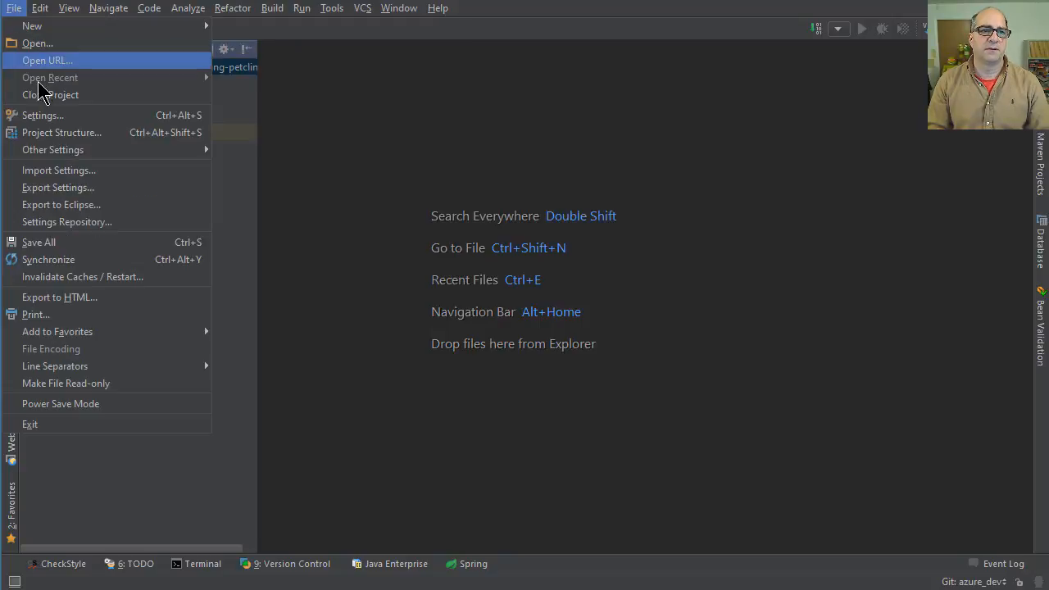
pyautogui.click(43, 115)
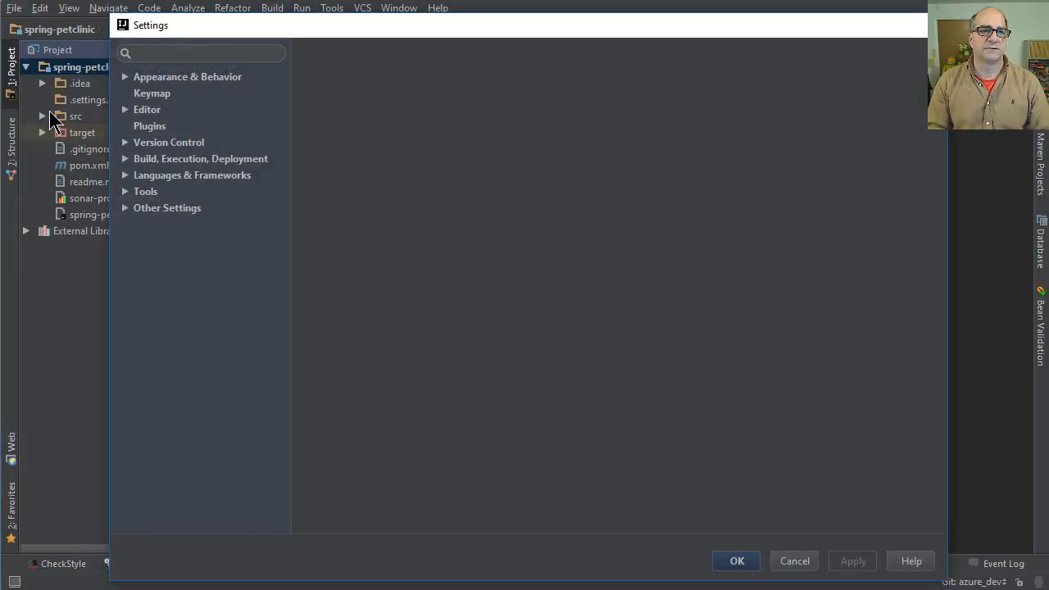
pyautogui.click(149, 126)
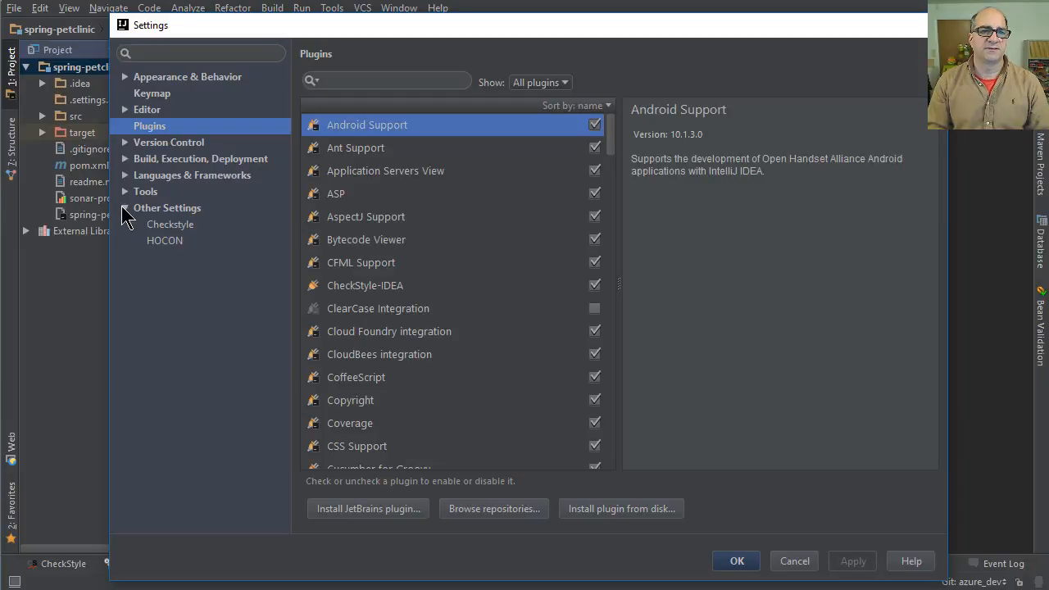
pyautogui.click(169, 224)
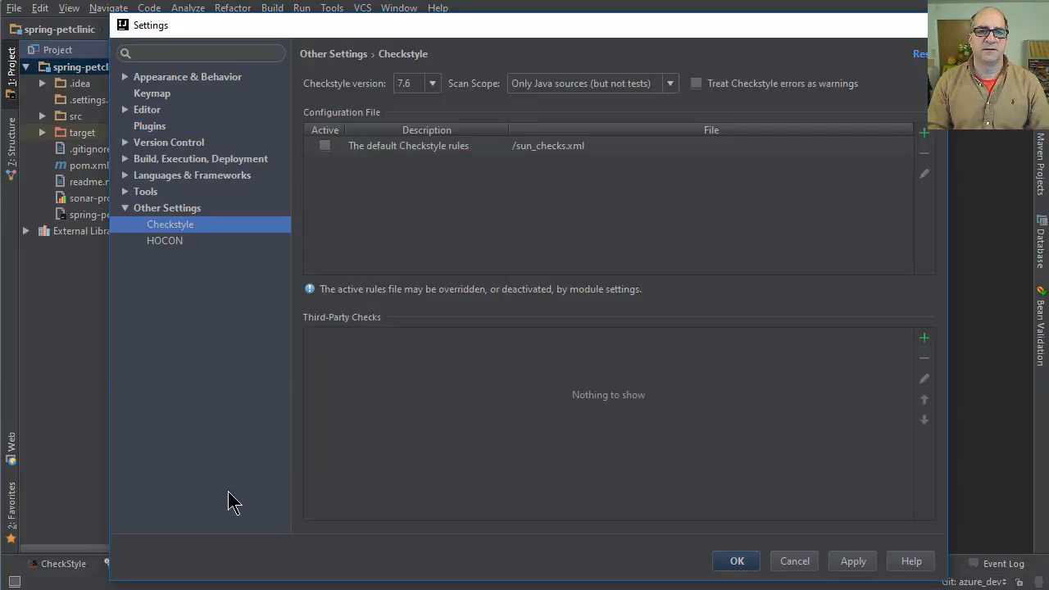
pyautogui.moveTo(527, 163)
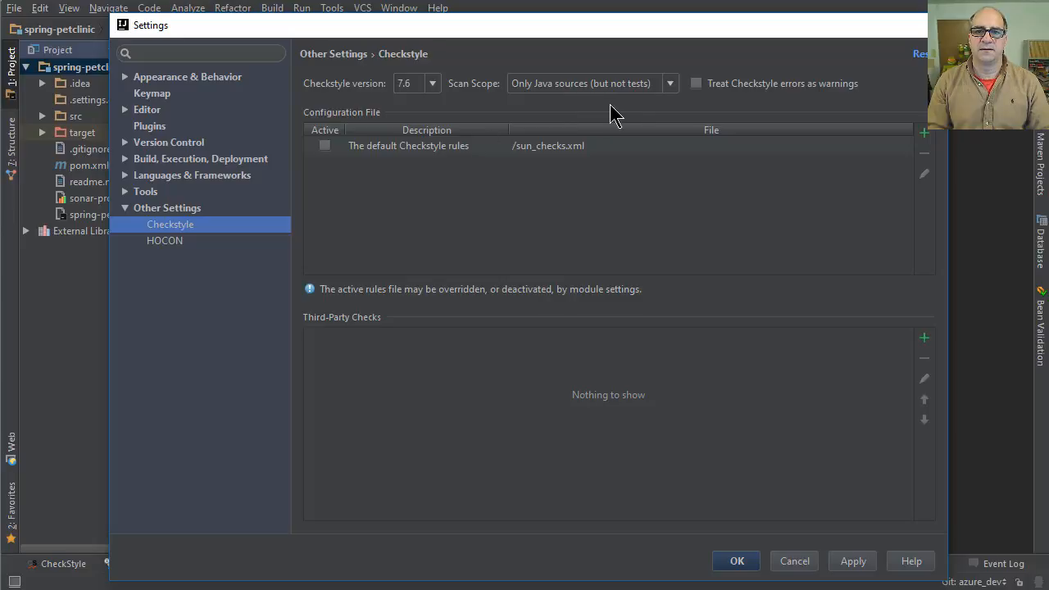
pyautogui.moveTo(375, 183)
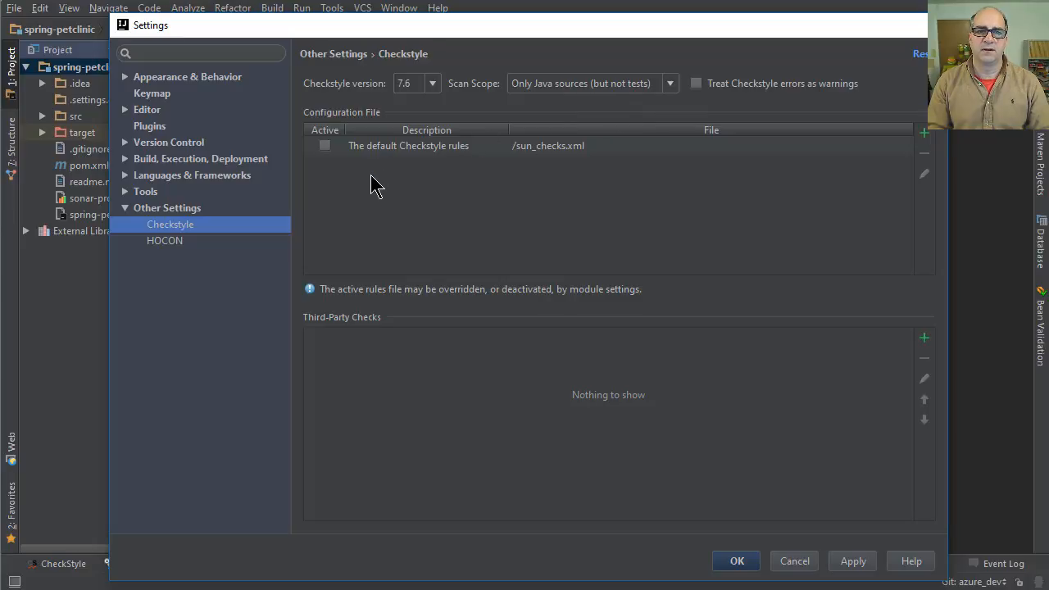
pyautogui.moveTo(335, 124)
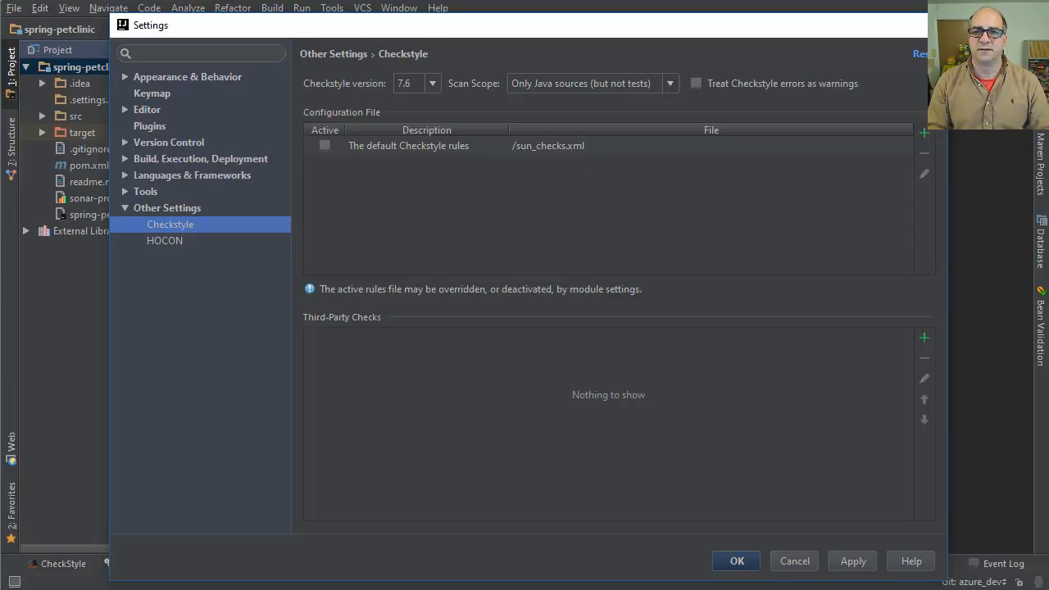
pyautogui.click(923, 131)
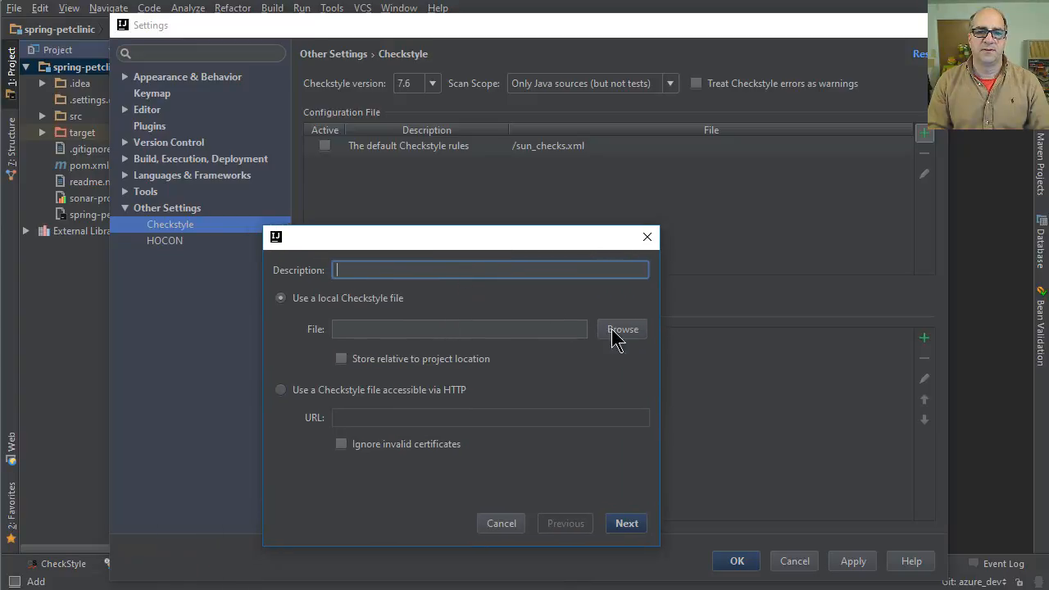
# Browse to the home folder's Downloads and pick checkstyle.xml as the local rules file.
pyautogui.click(621, 328)
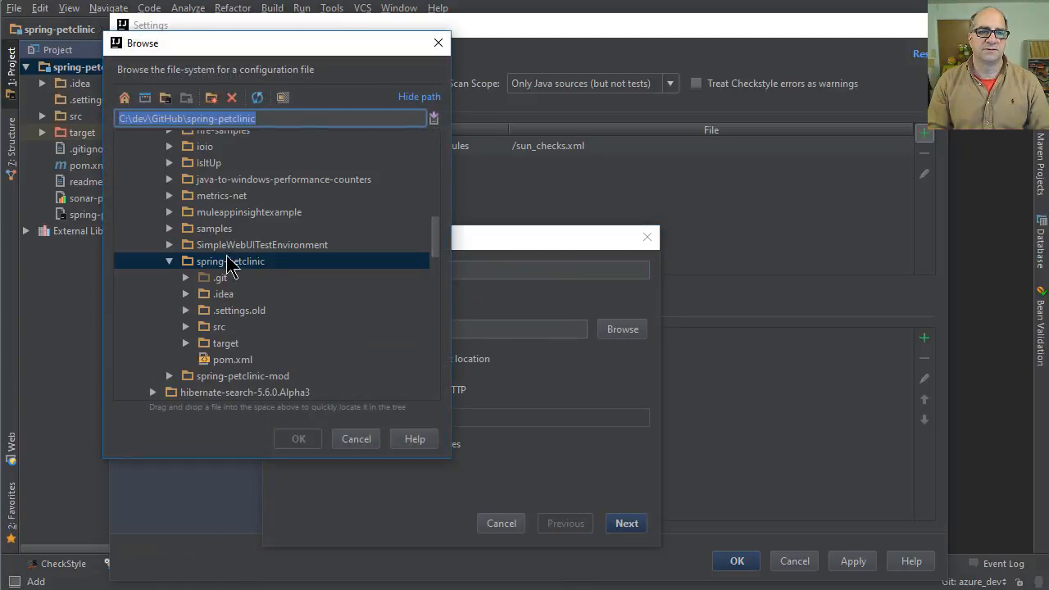
pyautogui.moveTo(436, 244)
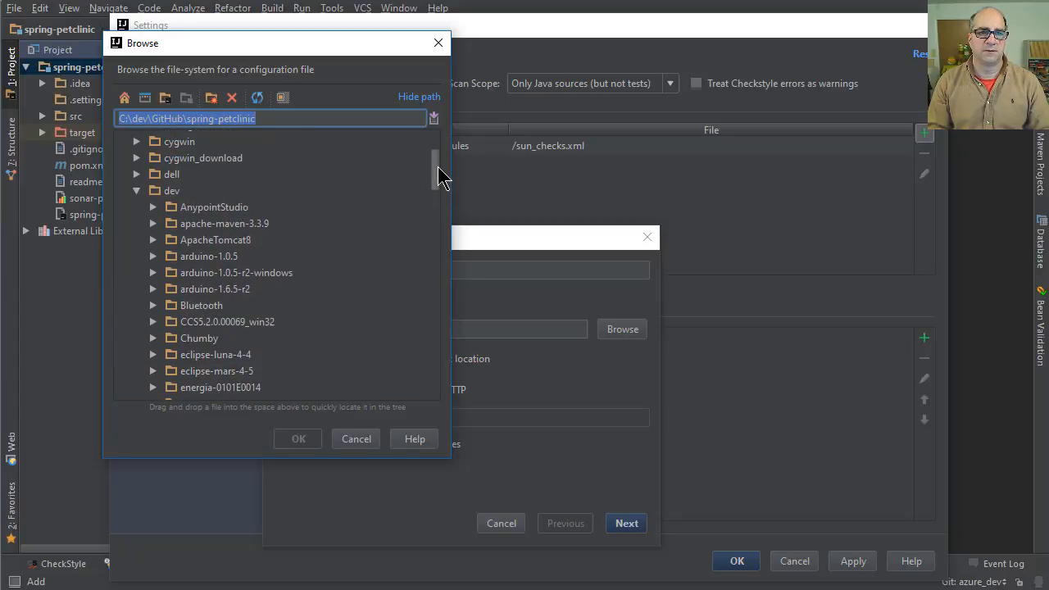
pyautogui.scroll(-3)
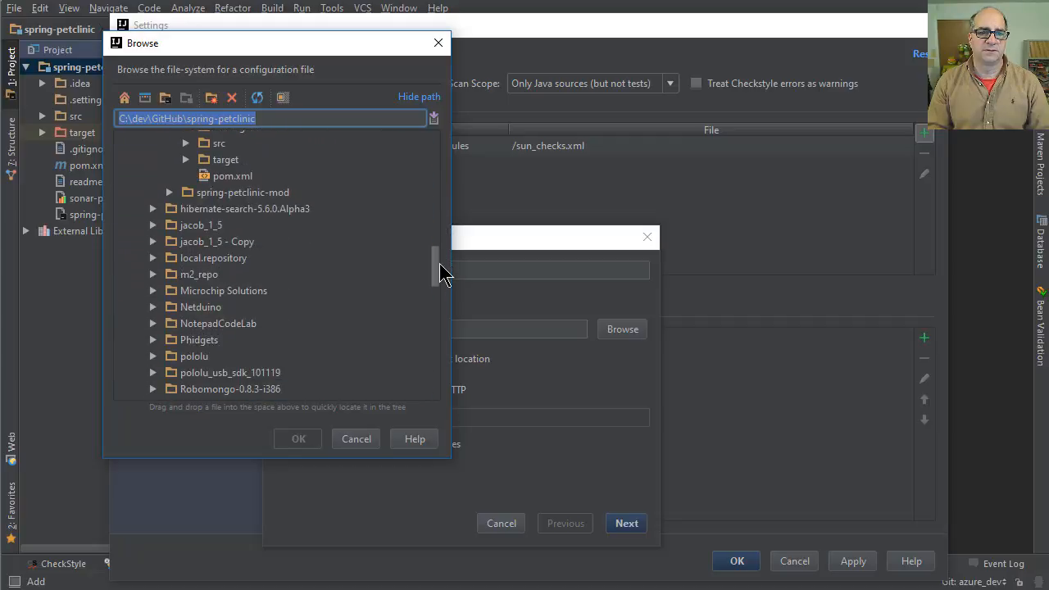
pyautogui.scroll(-3)
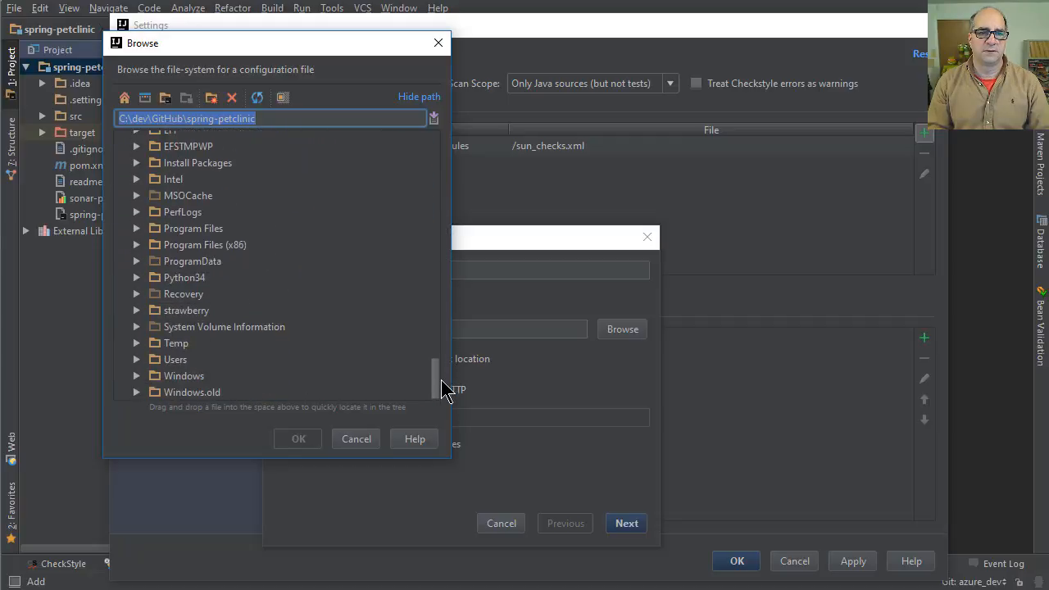
pyautogui.moveTo(137, 368)
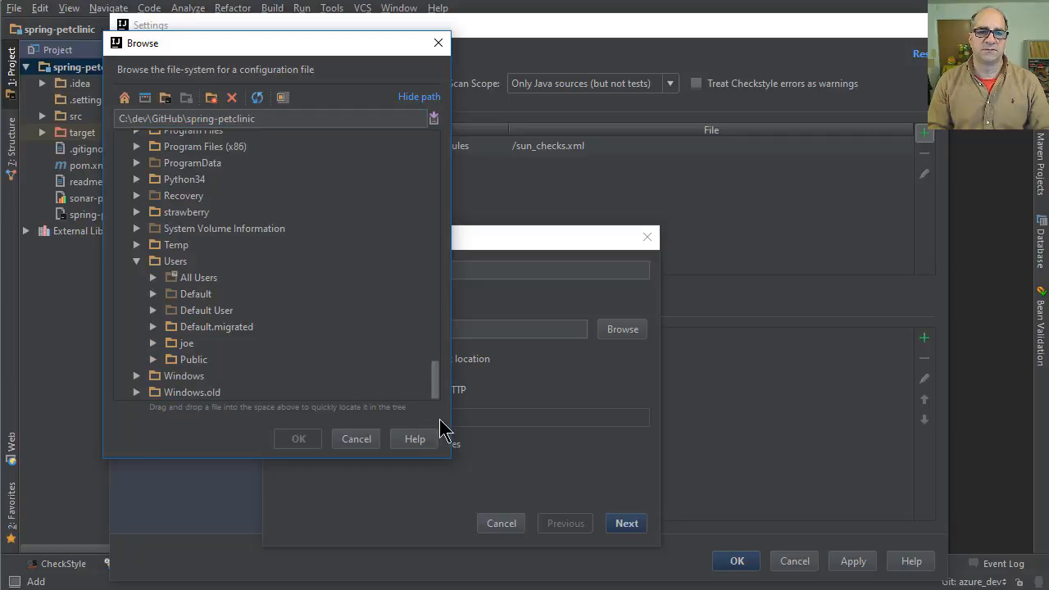
pyautogui.moveTo(159, 349)
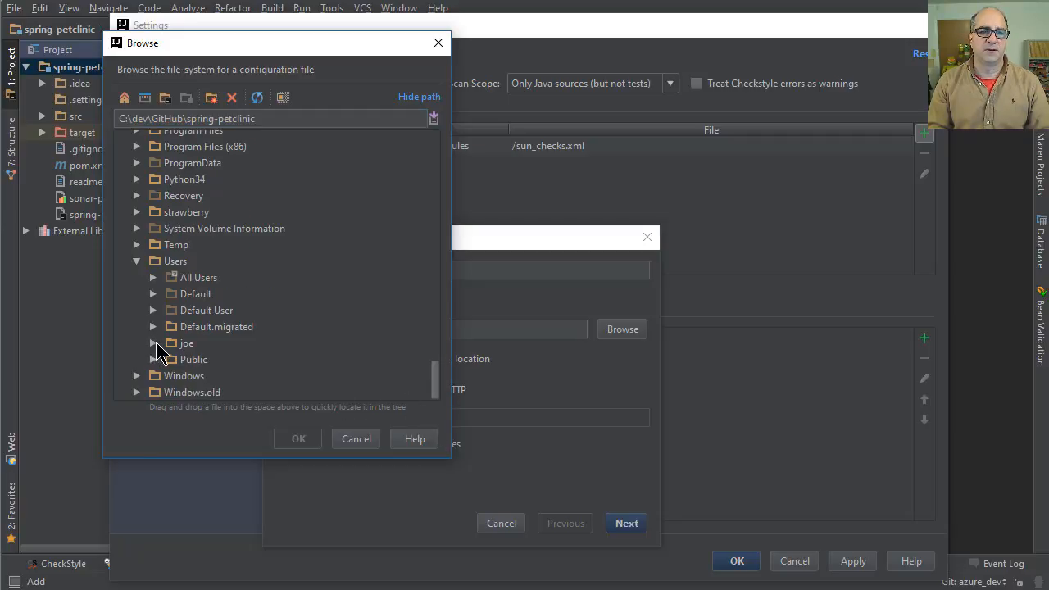
pyautogui.click(153, 343)
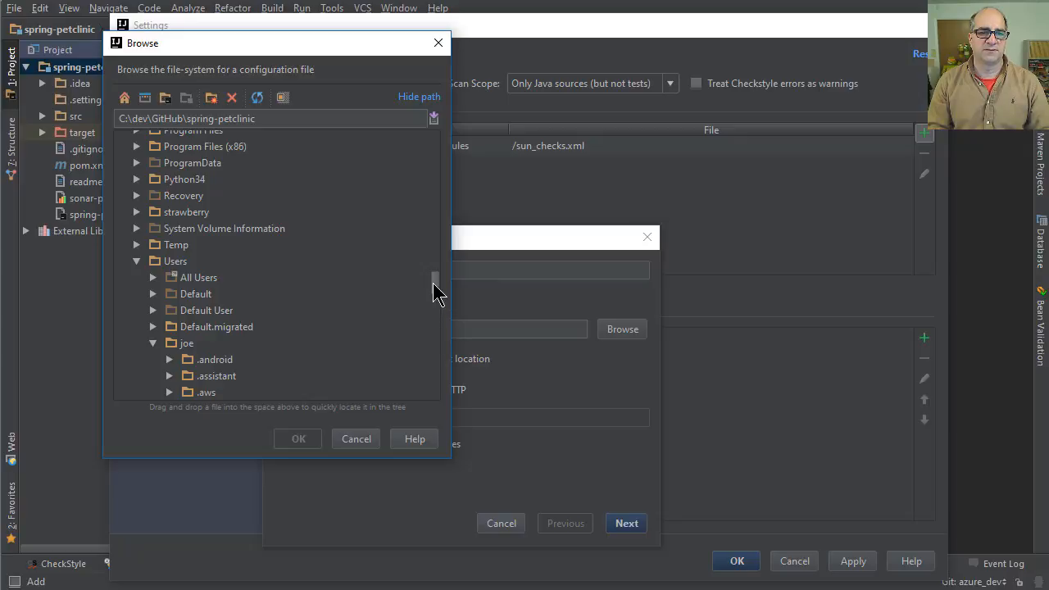
pyautogui.scroll(-3)
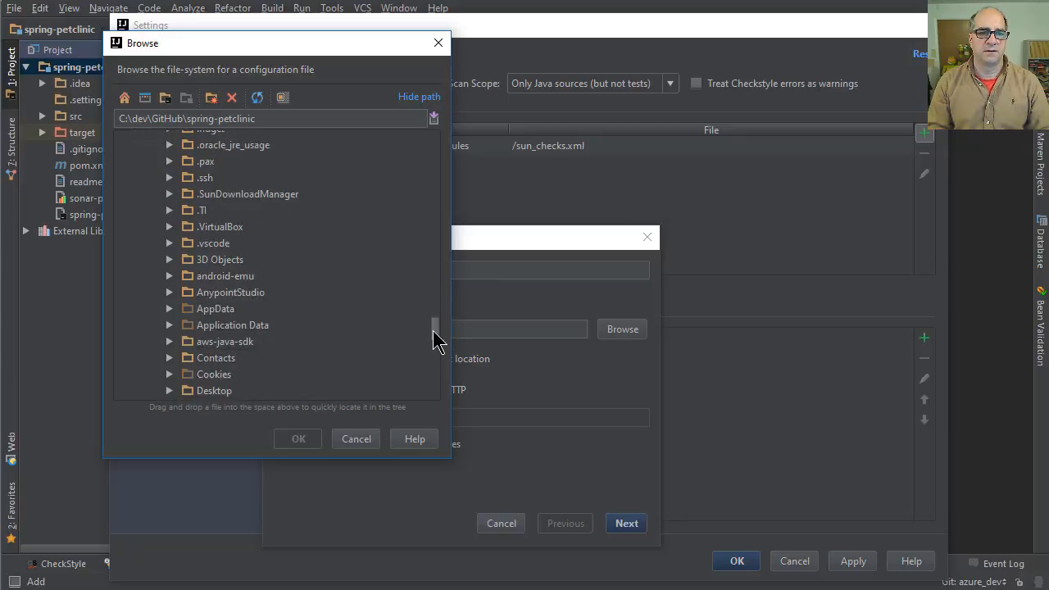
pyautogui.scroll(-3)
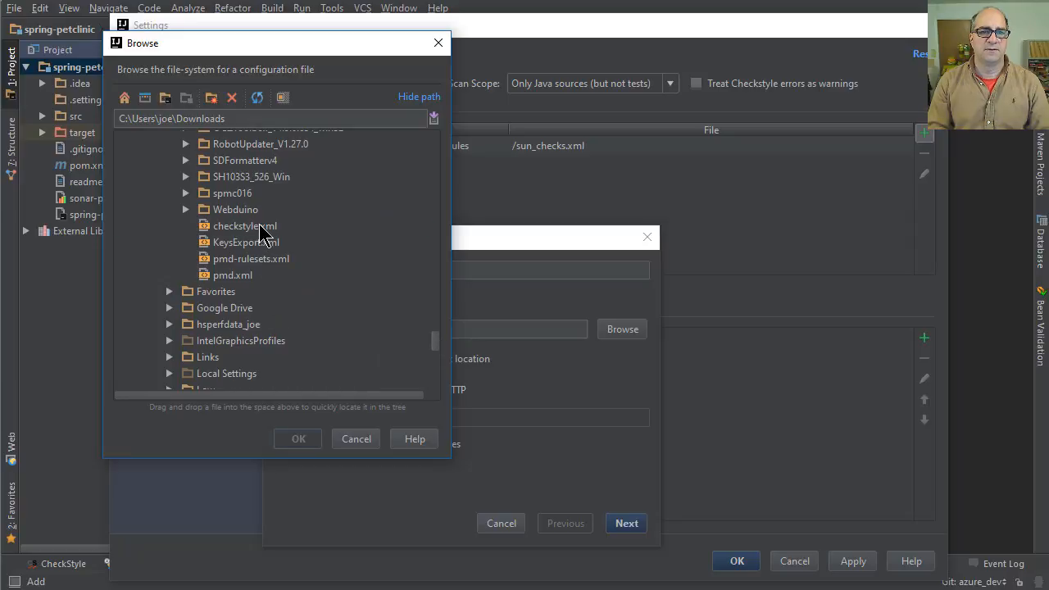
pyautogui.click(297, 438)
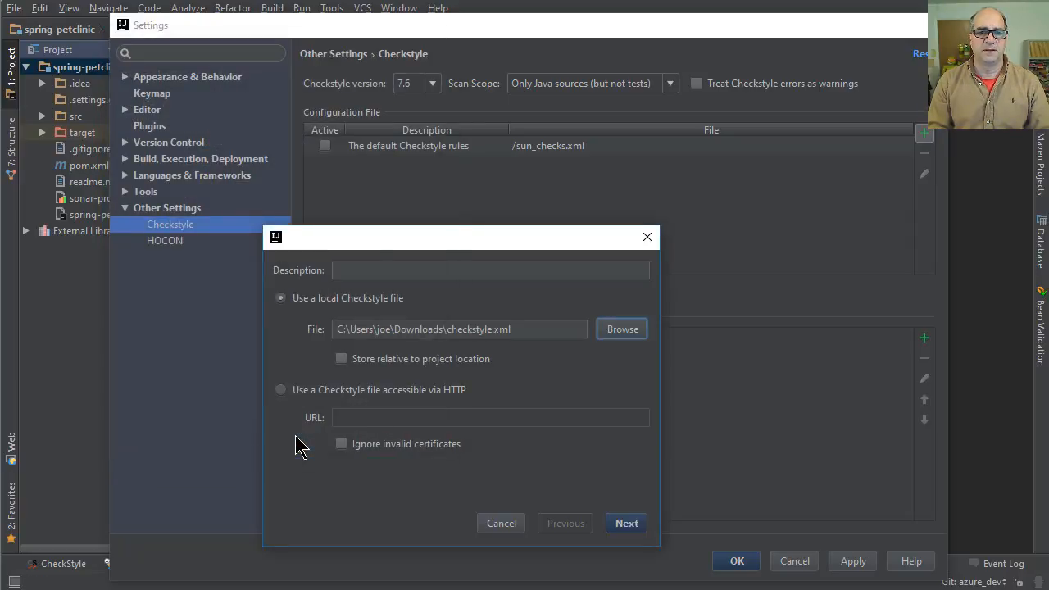
# Enter the 'Demo checkstyle' description, try loading the rules, and abandon after the error.
pyautogui.write('Demo checkstyle')
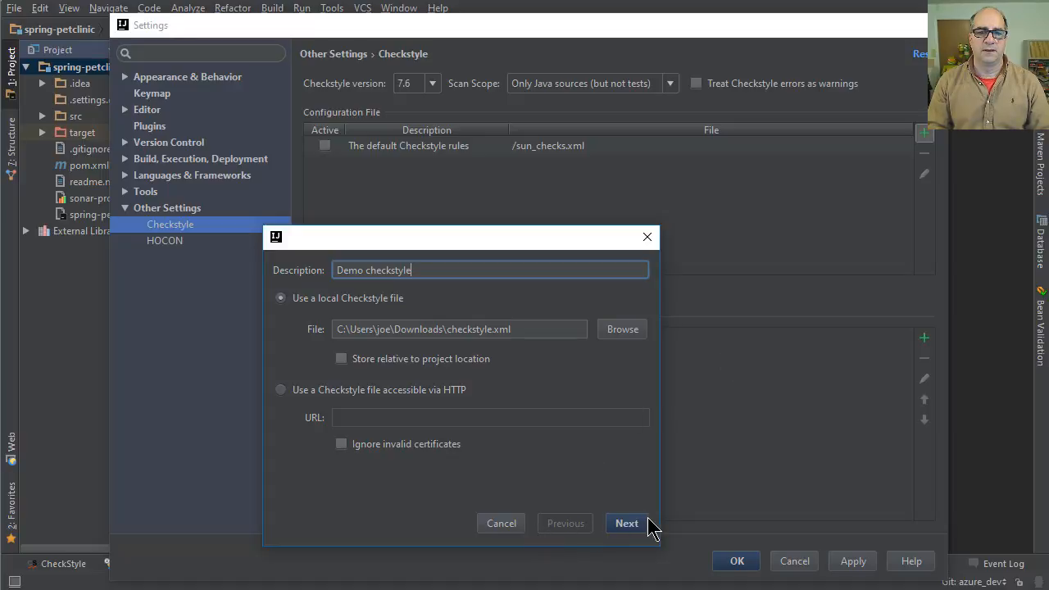
pyautogui.moveTo(433, 403)
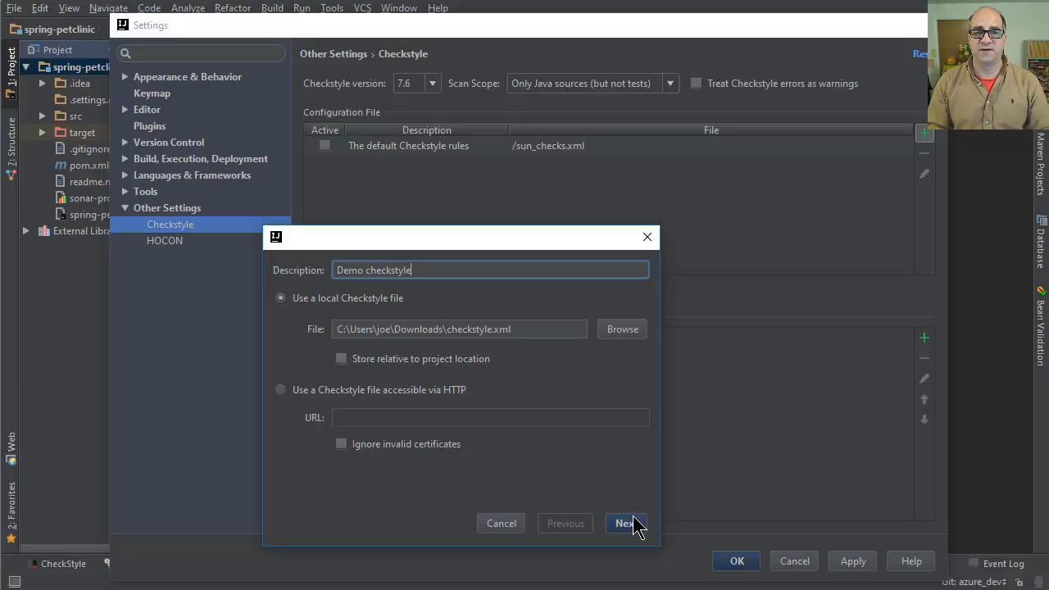
pyautogui.click(625, 523)
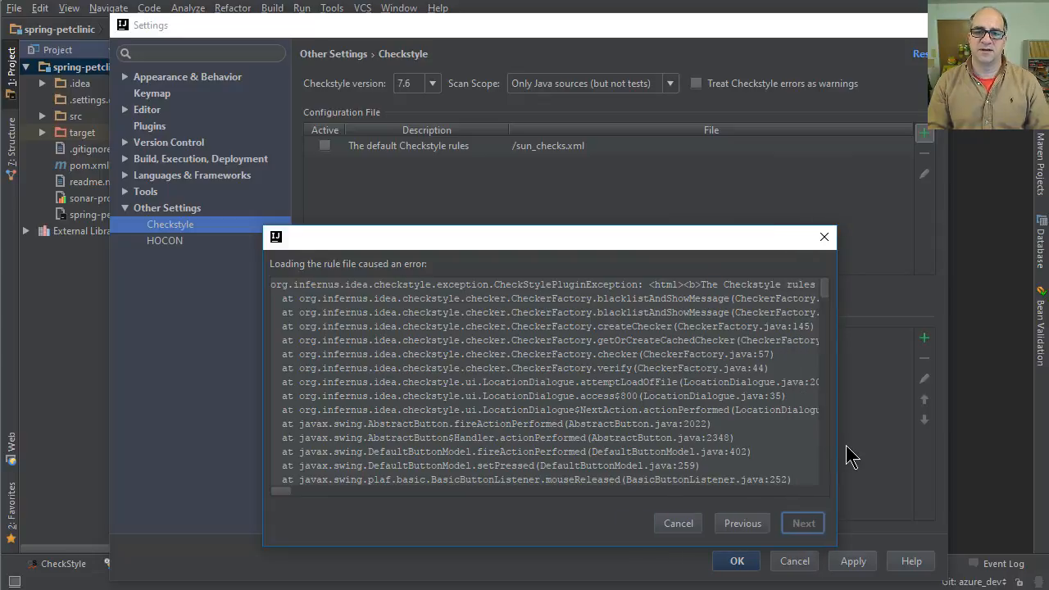
pyautogui.click(677, 523)
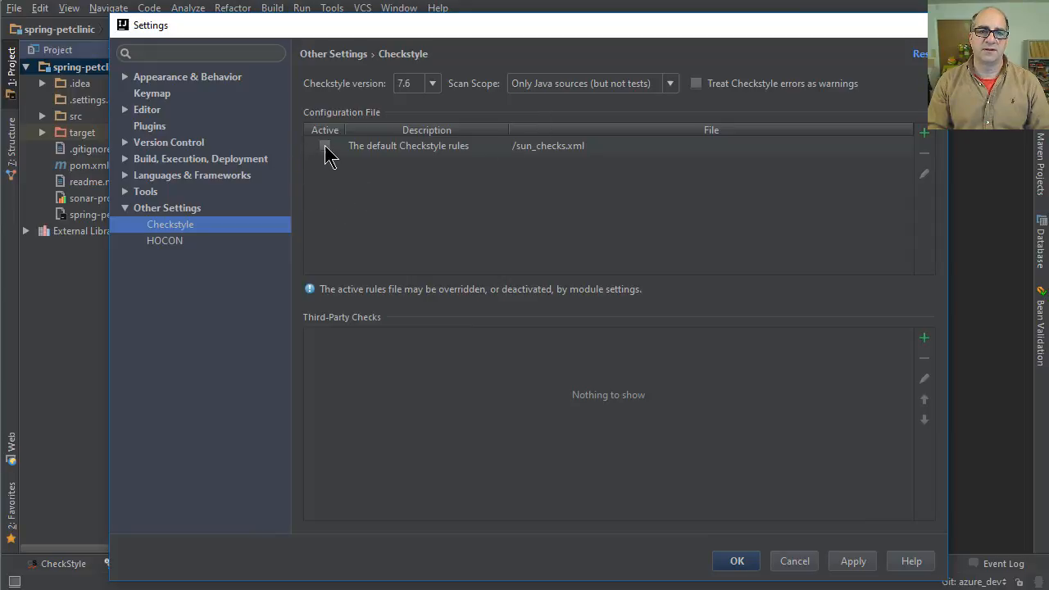
# Activate The default Checkstyle rules and save the settings.
pyautogui.click(323, 146)
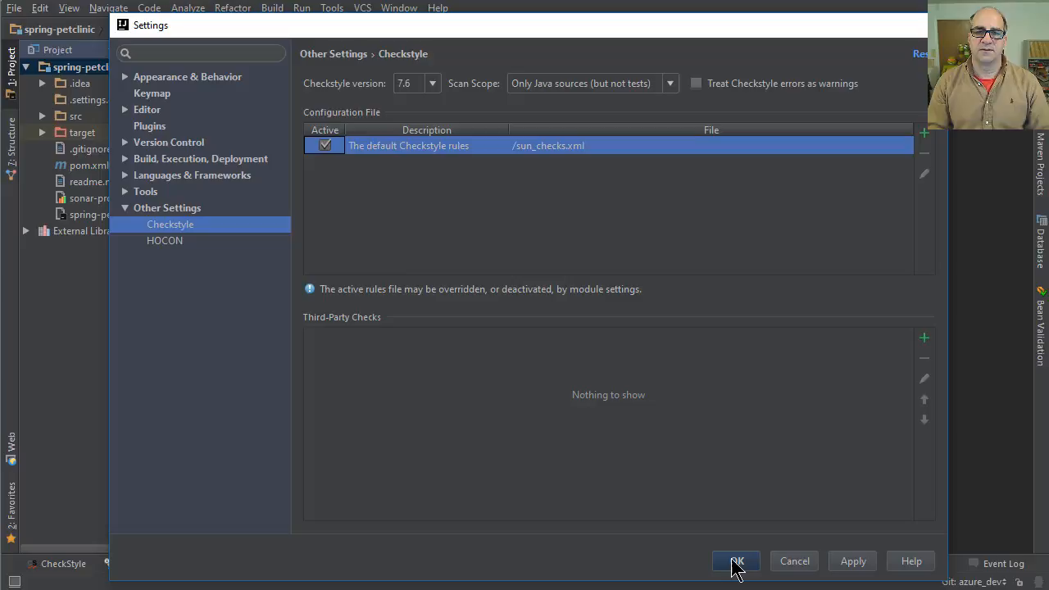
pyautogui.click(735, 560)
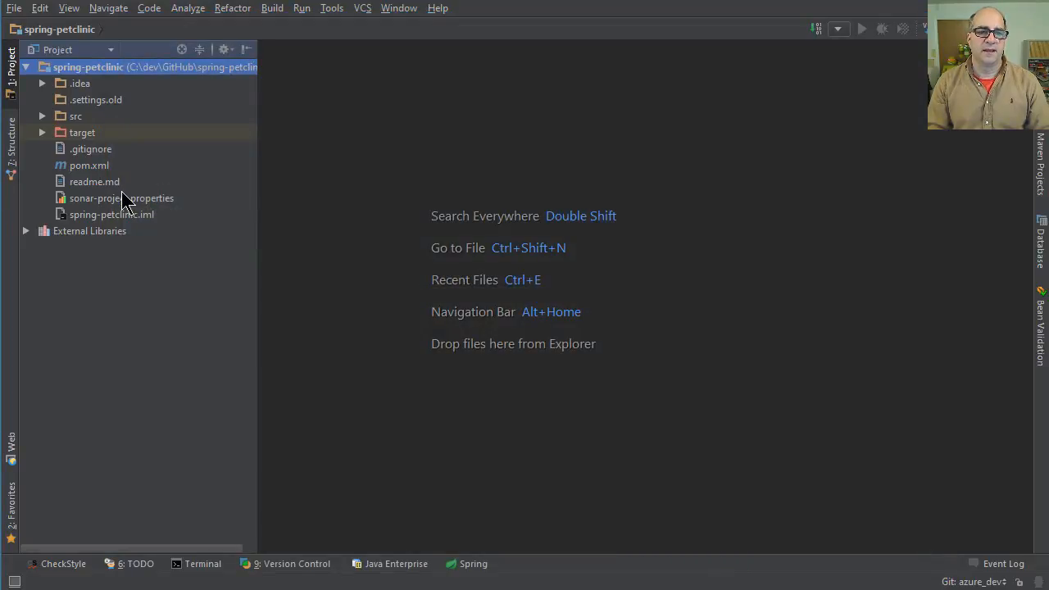
pyautogui.moveTo(67, 570)
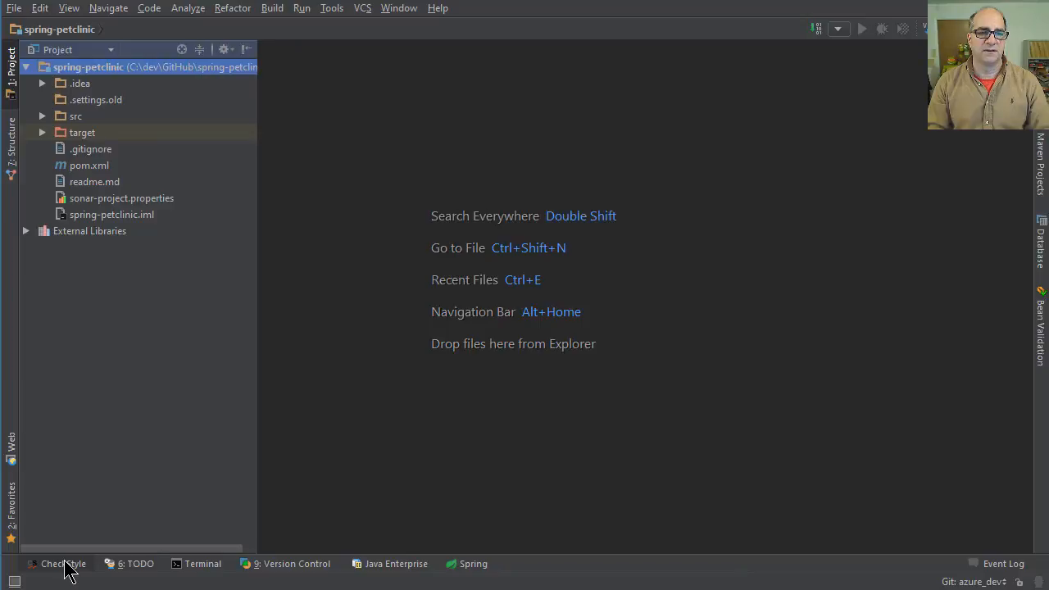
# Open the CheckStyle panel and scan the whole project, finding 572 items in 39 files.
pyautogui.click(57, 564)
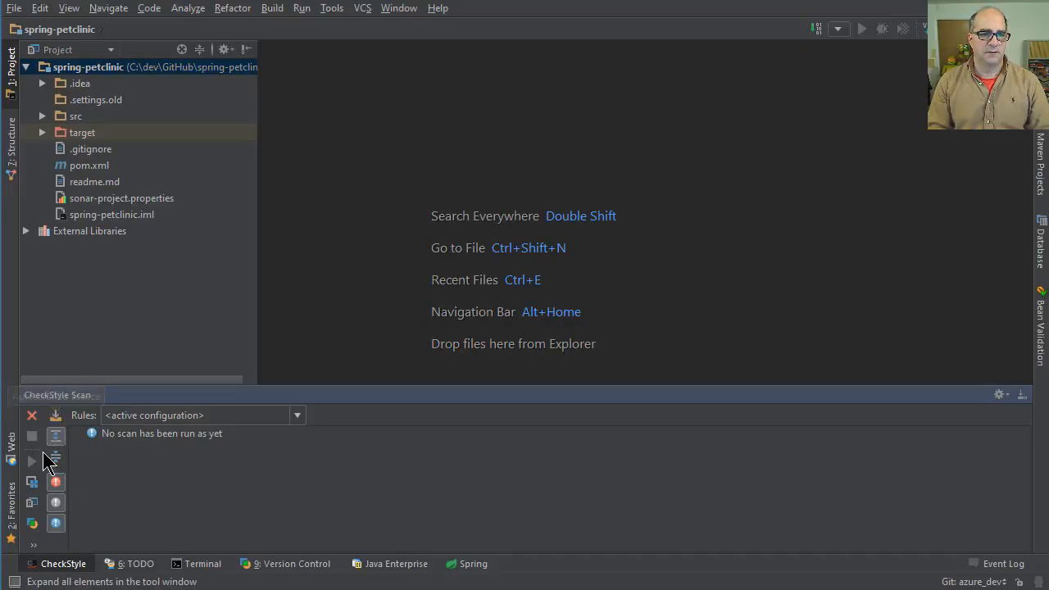
pyautogui.moveTo(32, 461)
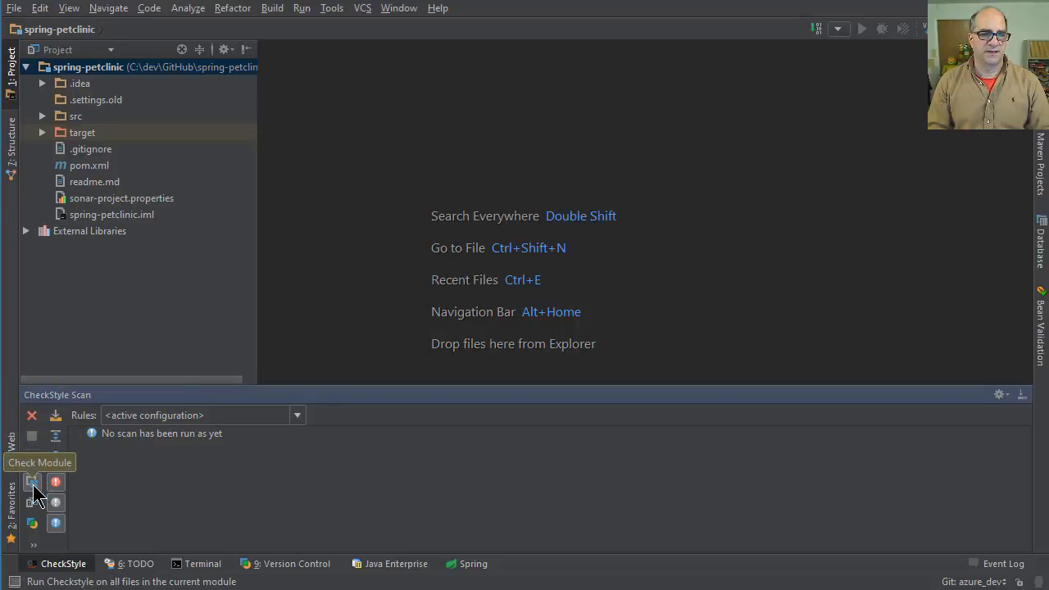
pyautogui.moveTo(40, 509)
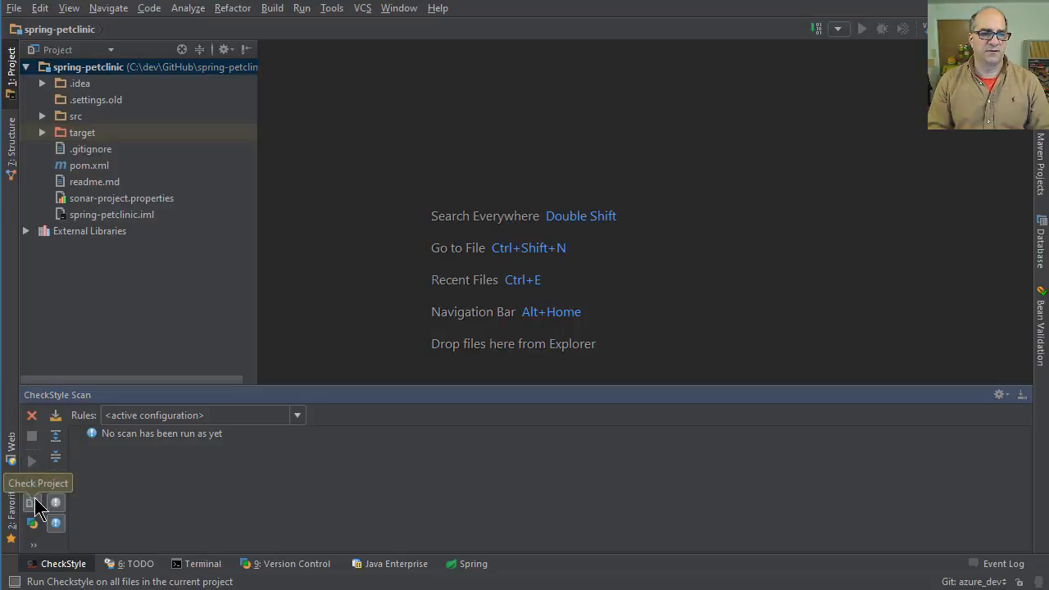
pyautogui.click(31, 502)
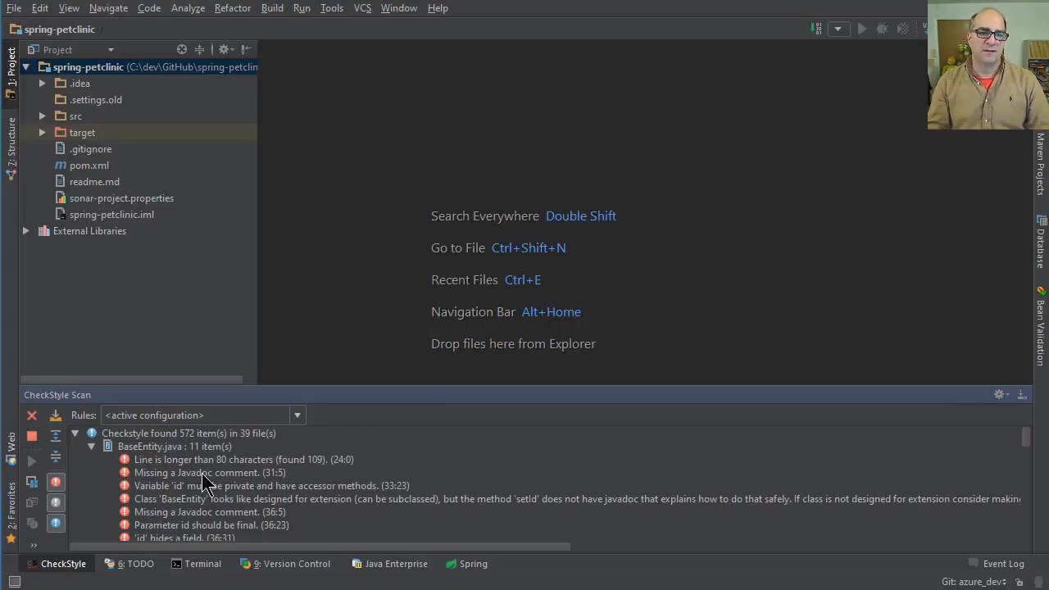
pyautogui.moveTo(316, 479)
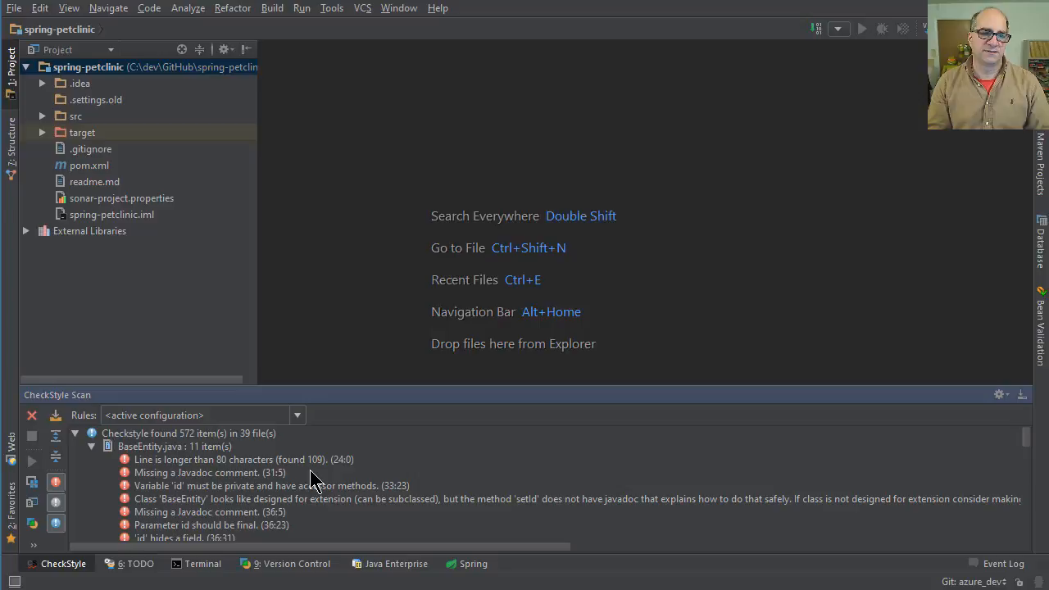
pyautogui.moveTo(295, 491)
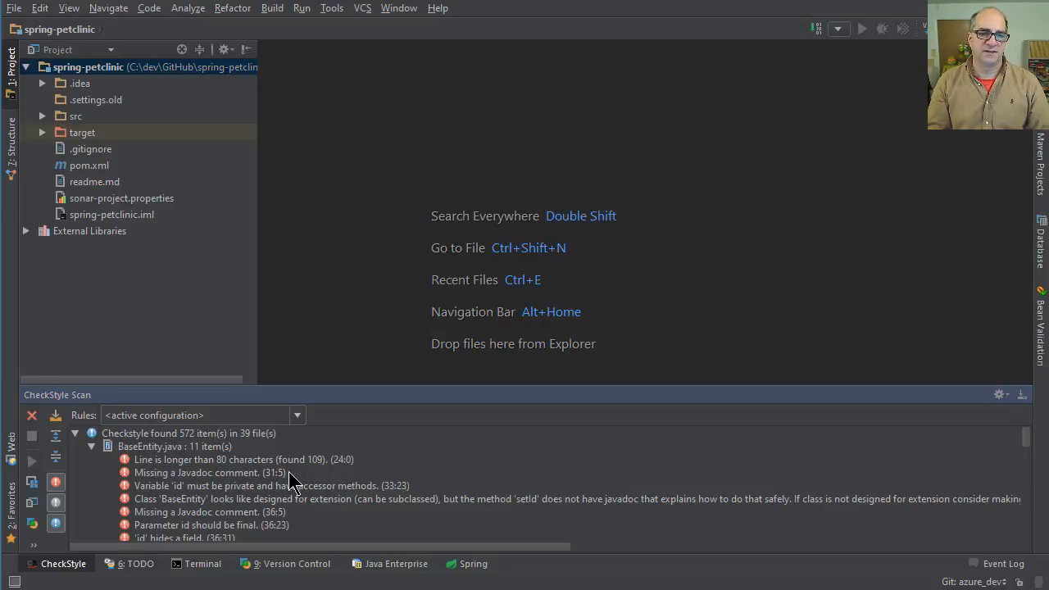
# Jump to BaseEntity.java's 'id must be private' violation, then collapse that file's results.
pyautogui.click(271, 485)
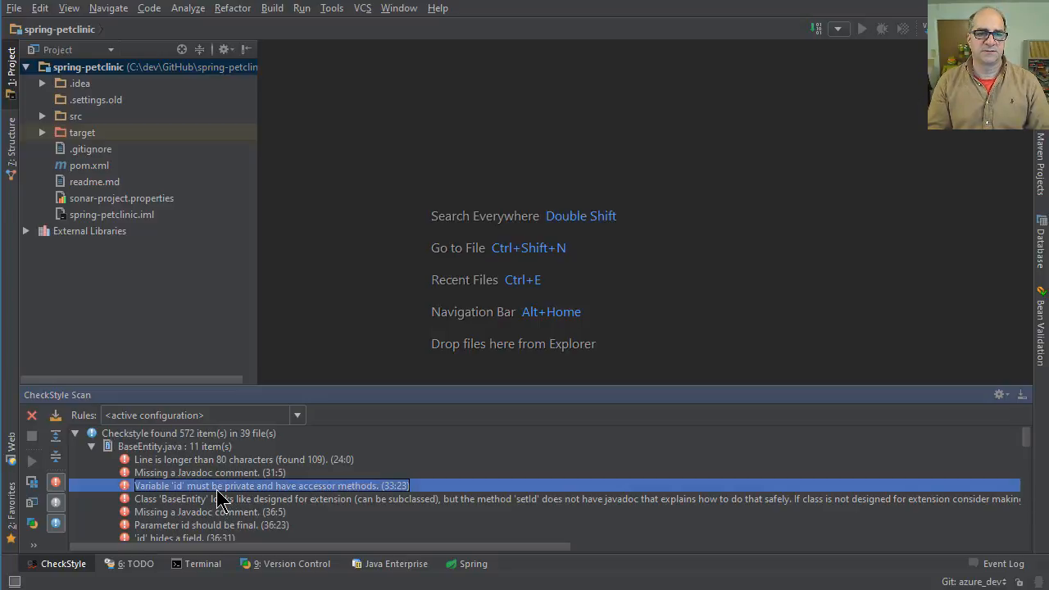
pyautogui.doubleClick(270, 485)
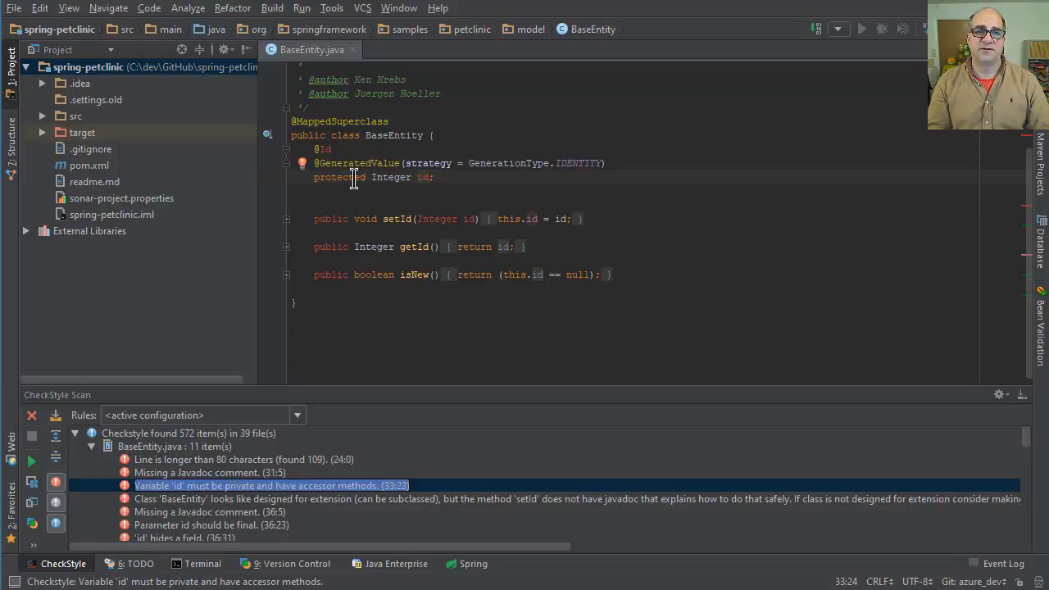
pyautogui.moveTo(288, 413)
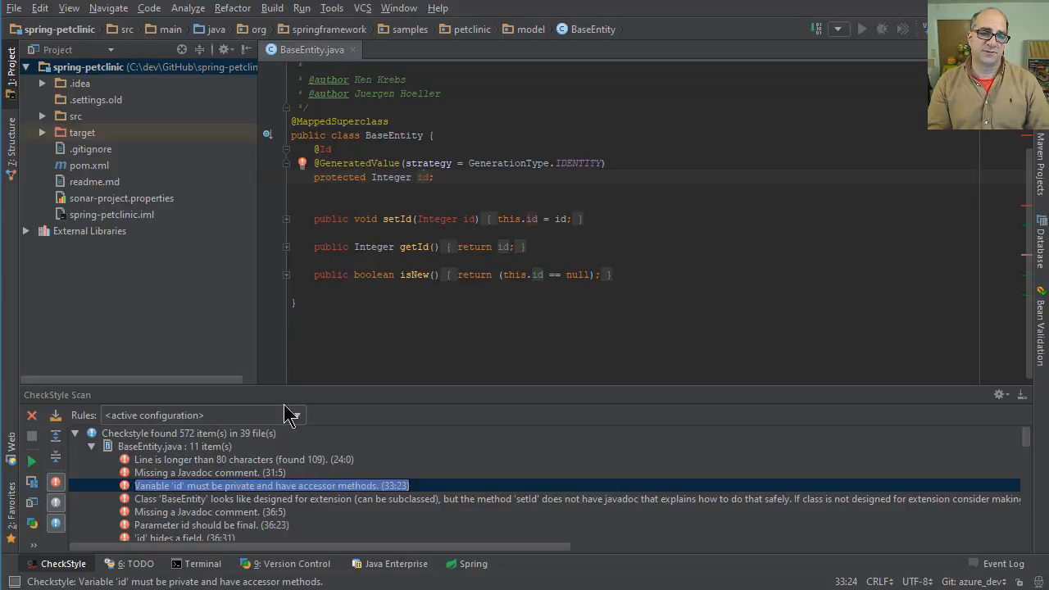
pyautogui.click(208, 525)
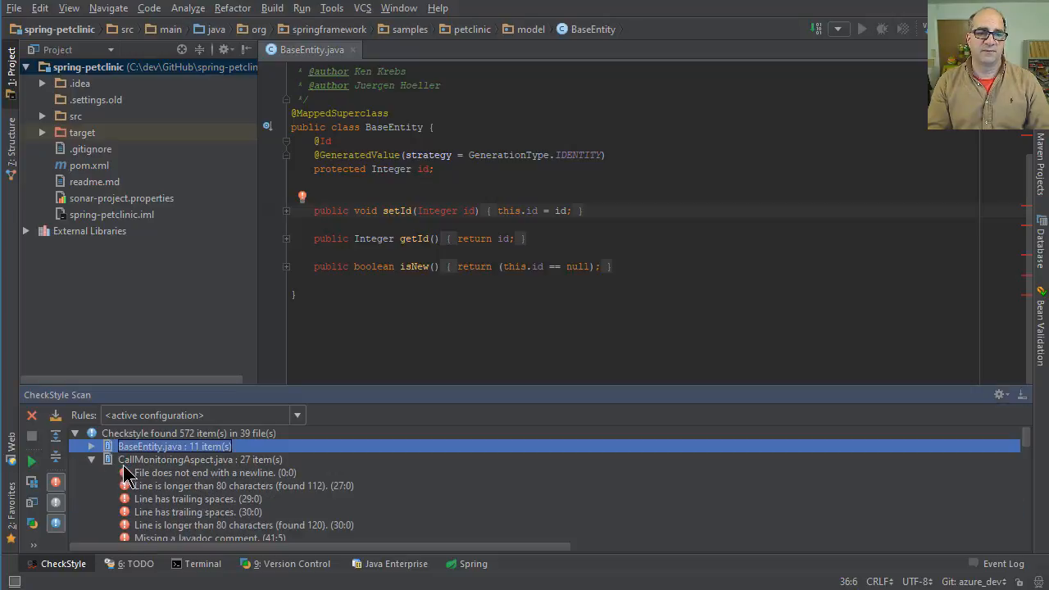
pyautogui.moveTo(76, 520)
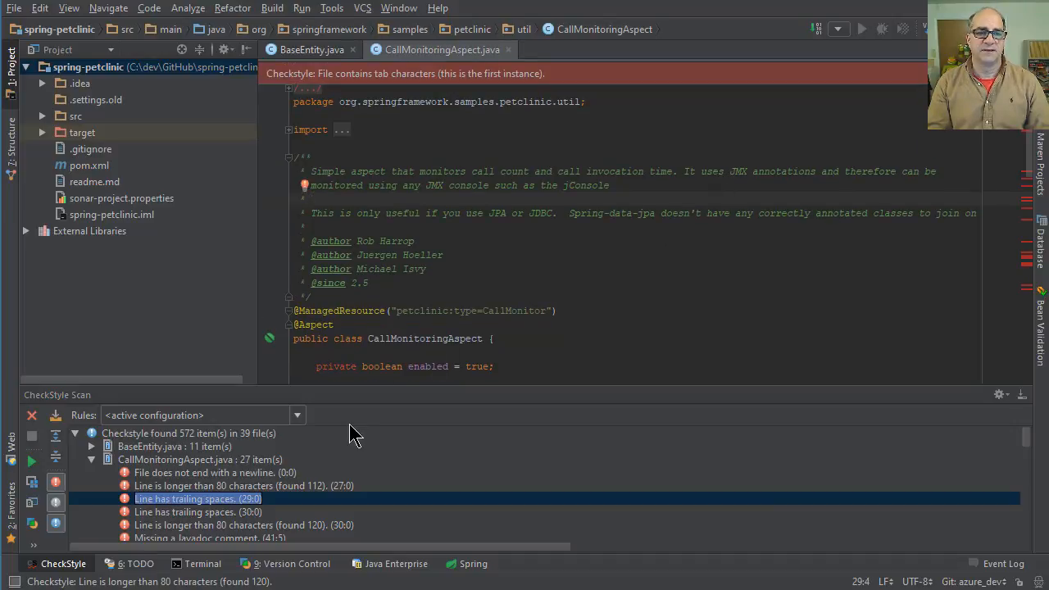
# Scroll through CallMonitoringAspect.java's Checkstyle violations in the scan results.
pyautogui.scroll(-3)
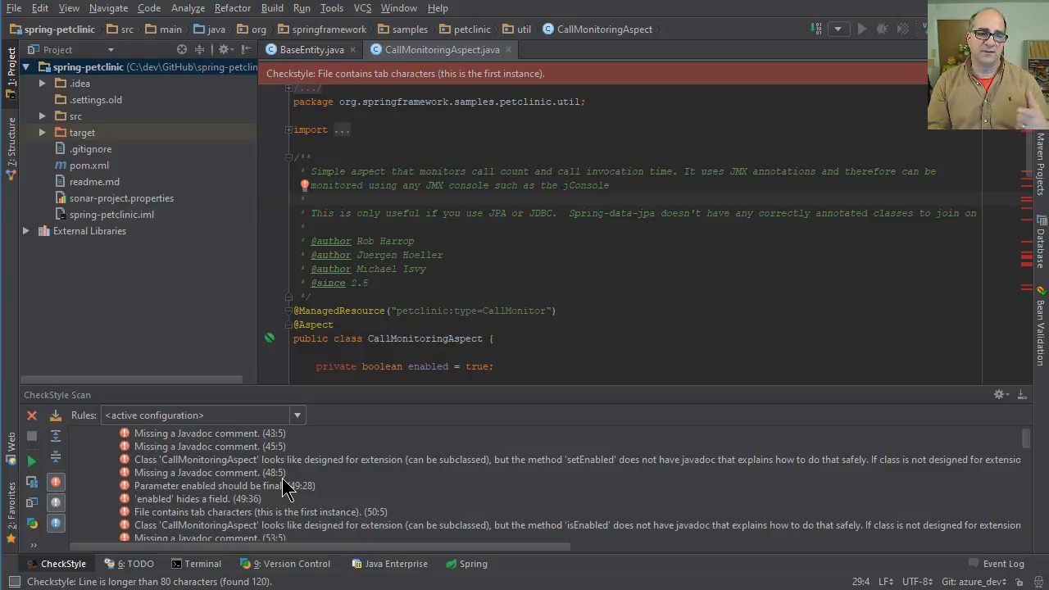
pyautogui.moveTo(466, 284)
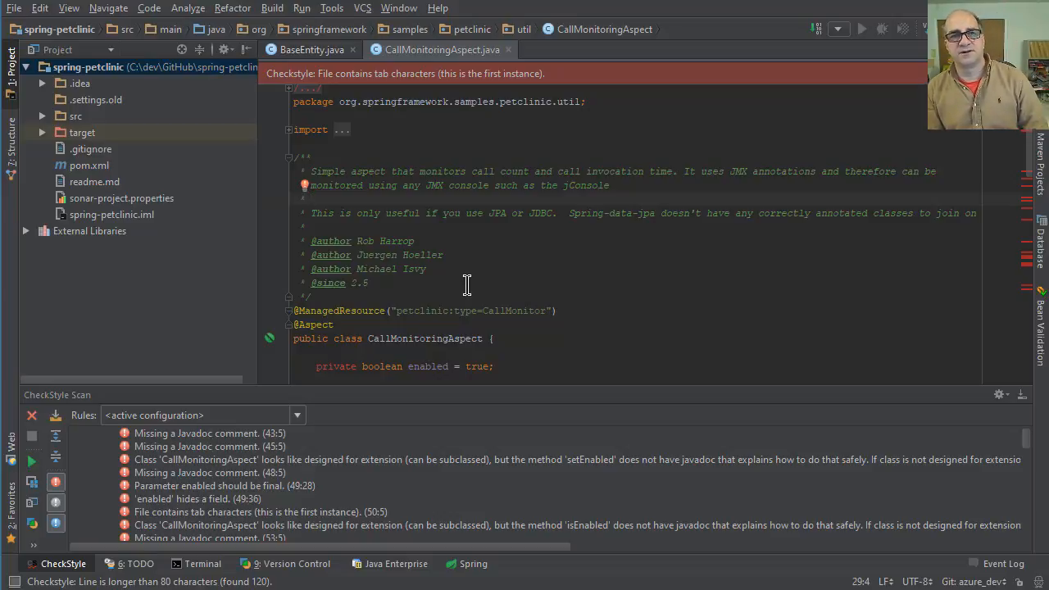
pyautogui.moveTo(161, 125)
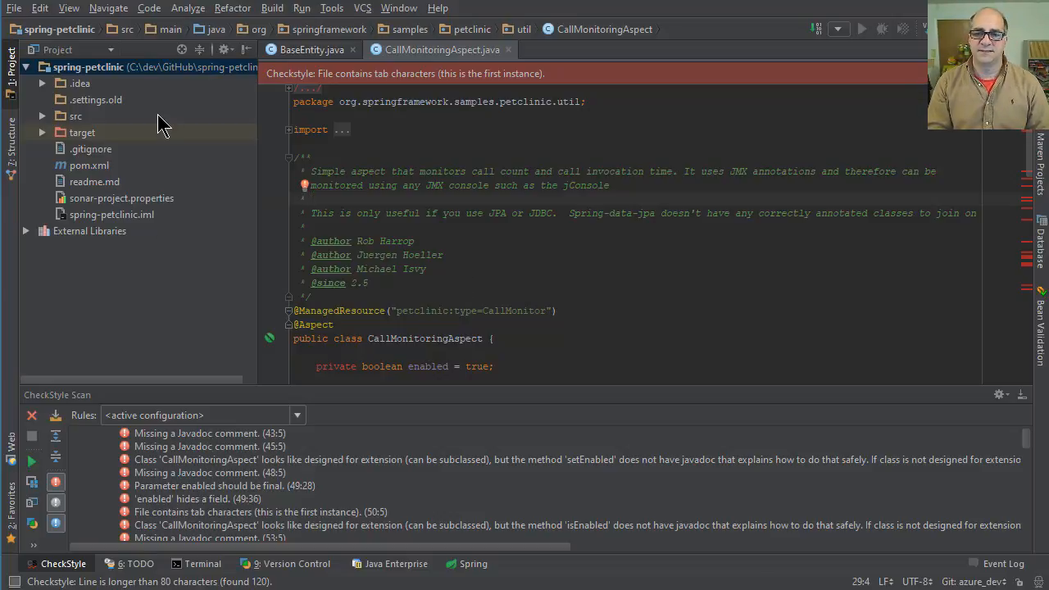